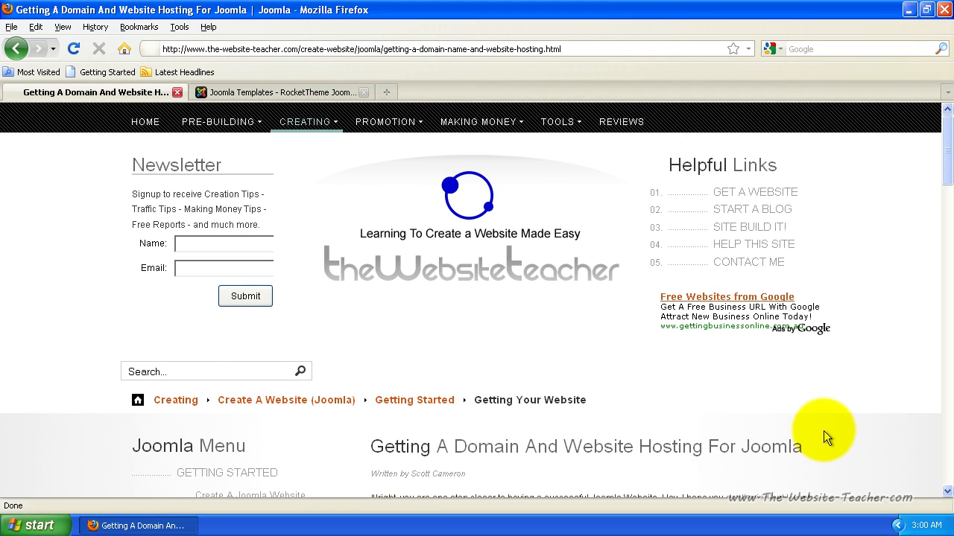
Step: Scroll the 'Getting A Domain And Website Hosting For Joomla' tutorial to its opening paragraphs
scroll("down", 3)
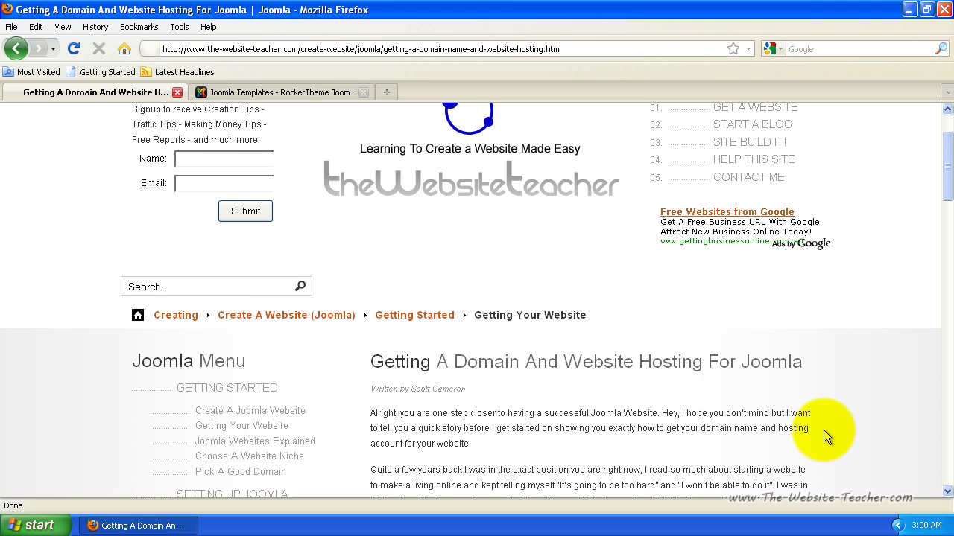
scroll("down", 3)
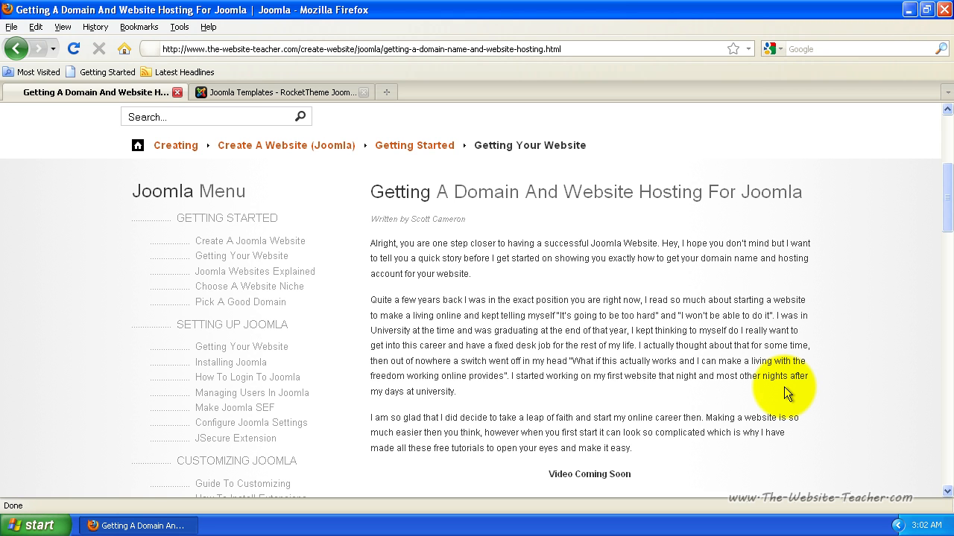
Step: Scroll down to the Personal Contact section showing the websiteteacher coupon code
scroll("down", 3)
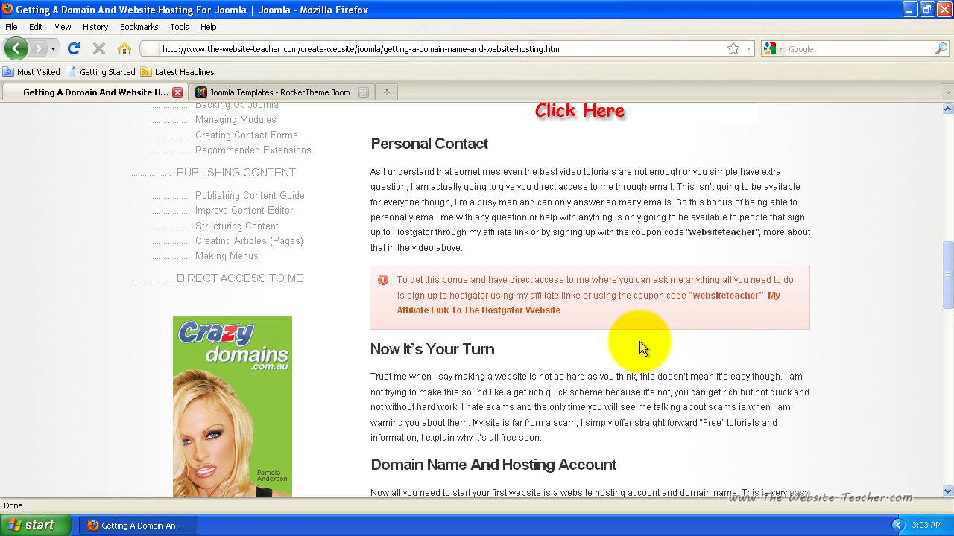
mouse_move(524, 328)
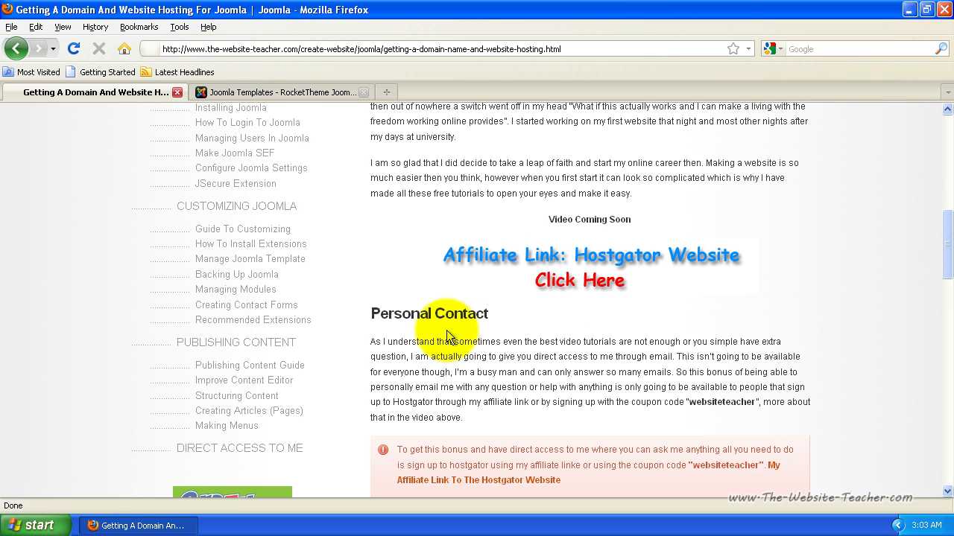
mouse_move(484, 395)
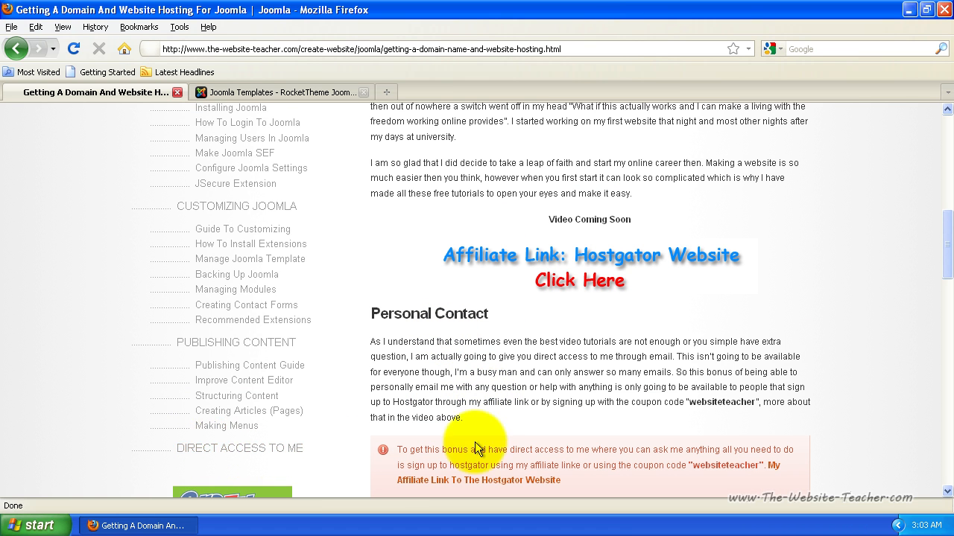
mouse_move(577, 282)
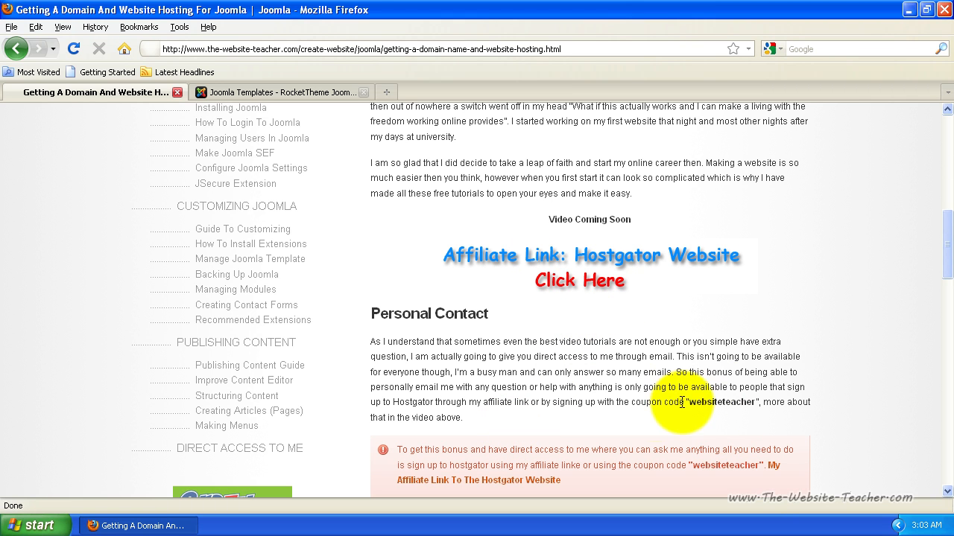
mouse_move(687, 402)
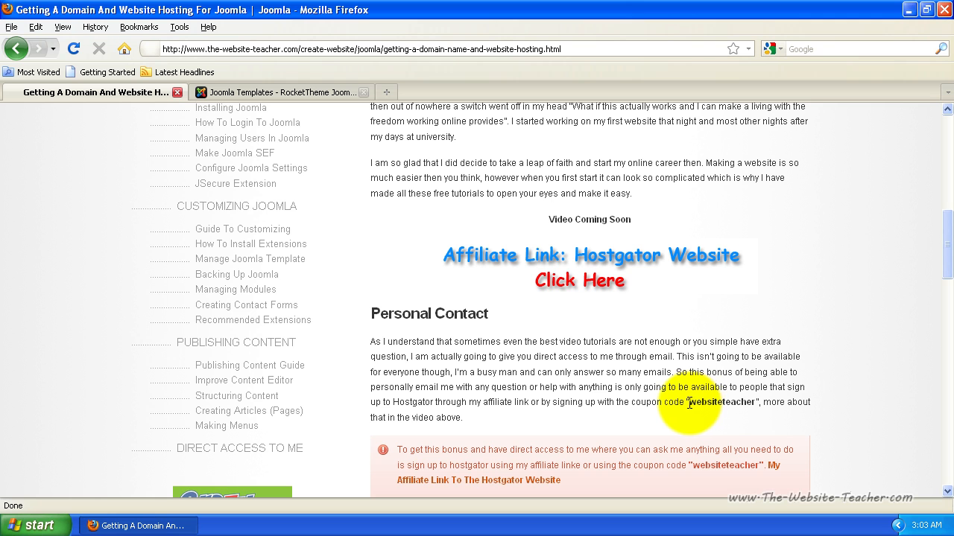
mouse_move(704, 406)
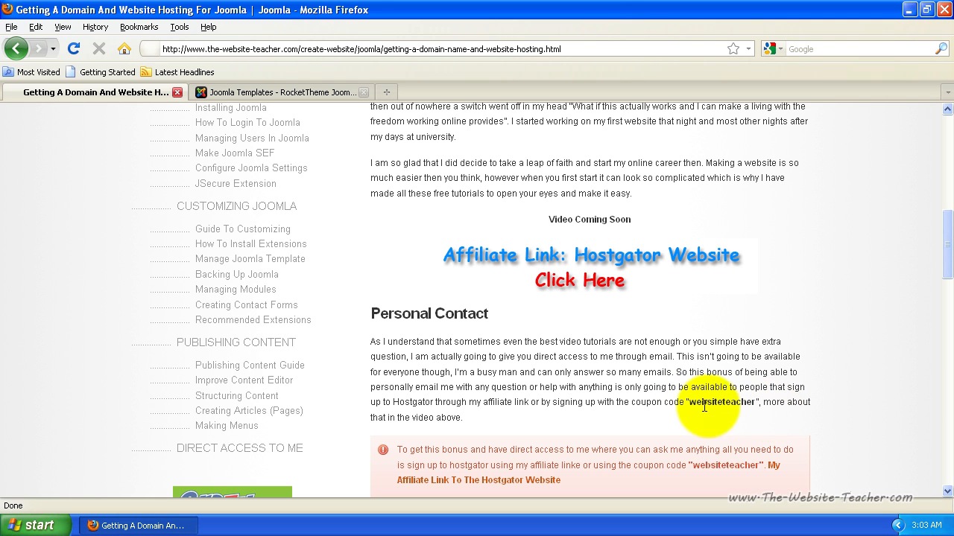
mouse_move(733, 407)
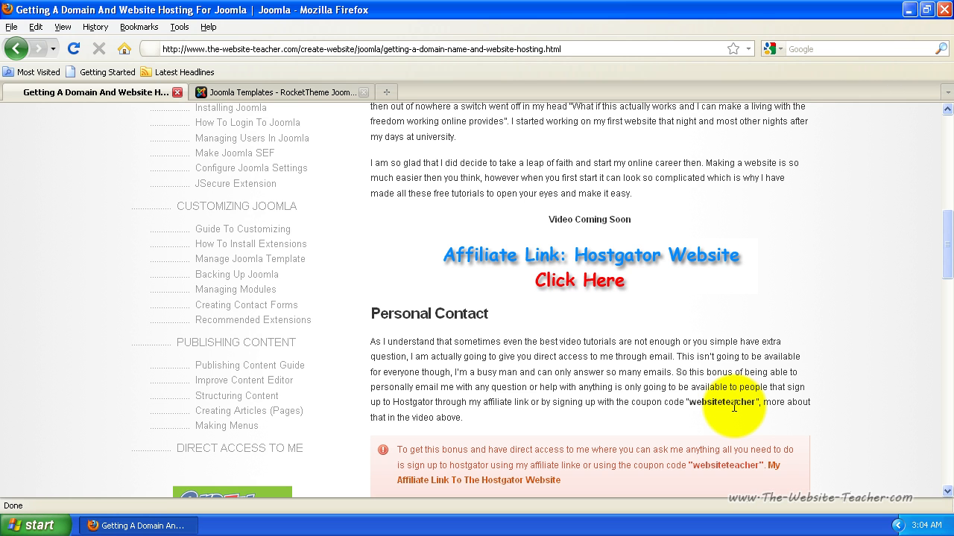
Step: Scroll up, then back down to the 'Affiliate Link: Hostgator Website – Click Here' banner
scroll("up", 3)
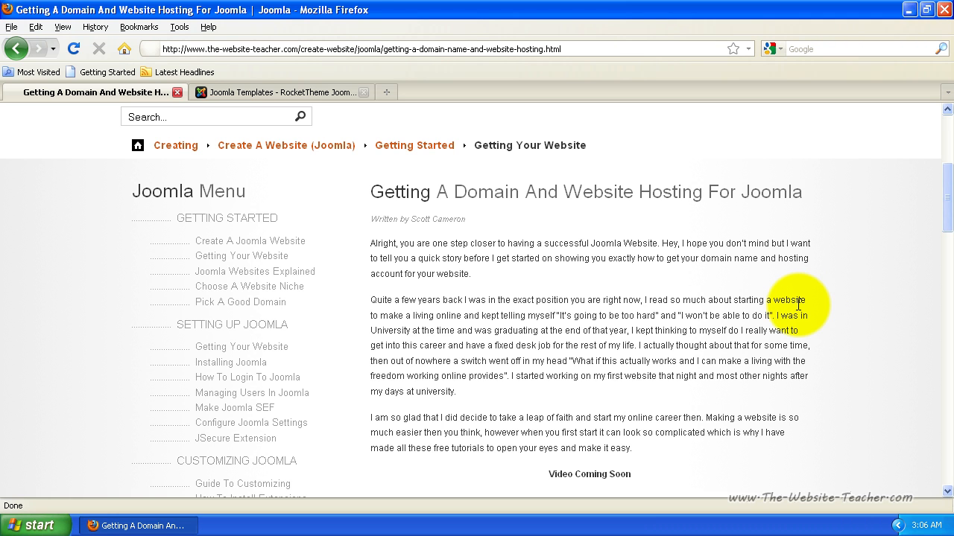
scroll("down", 3)
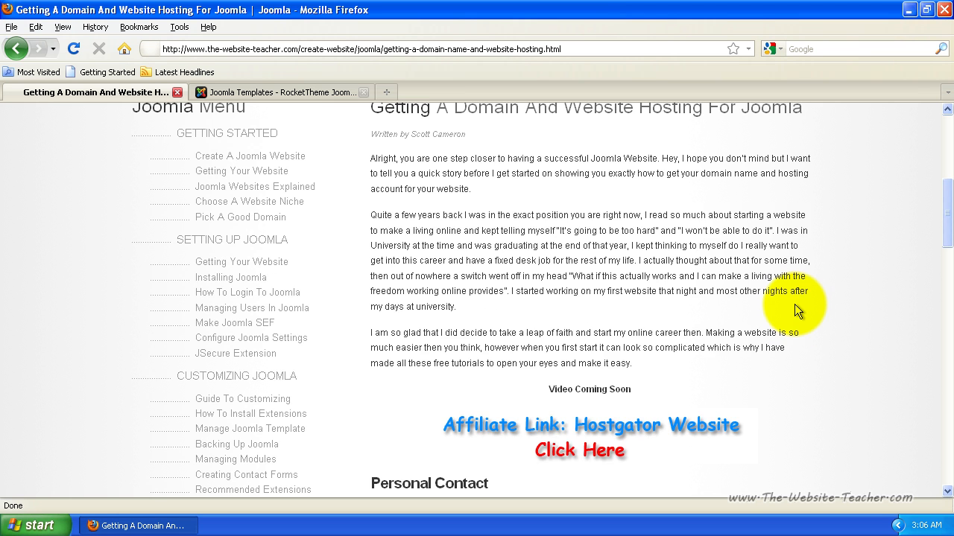
scroll("down", 3)
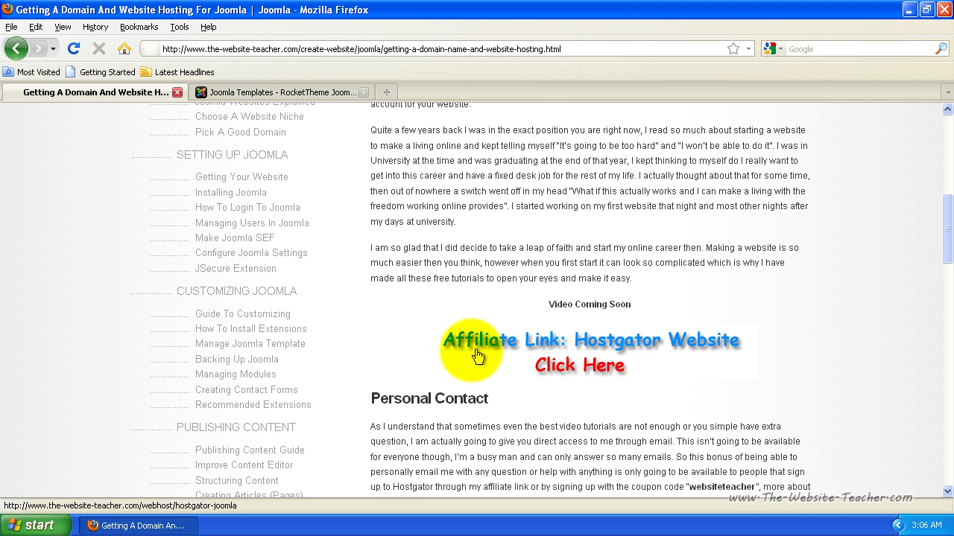
mouse_move(655, 343)
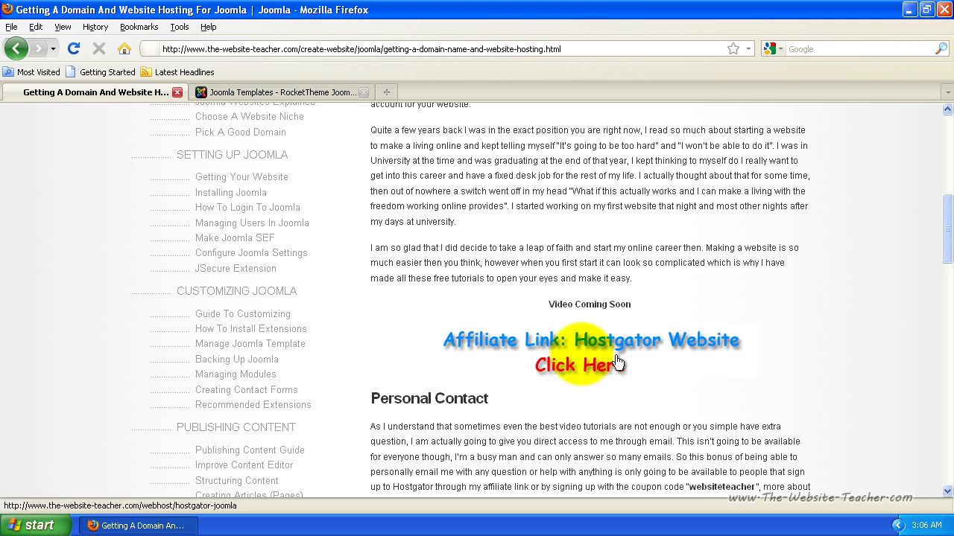
Step: Follow the Hostgator affiliate link and scroll to the Hatchling, Baby and Business plans
left_click(580, 365)
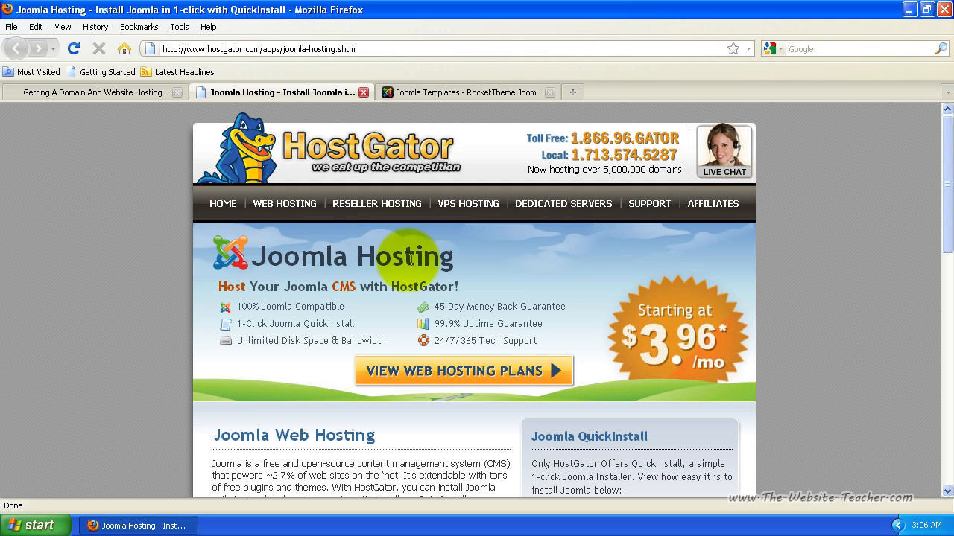
mouse_move(516, 269)
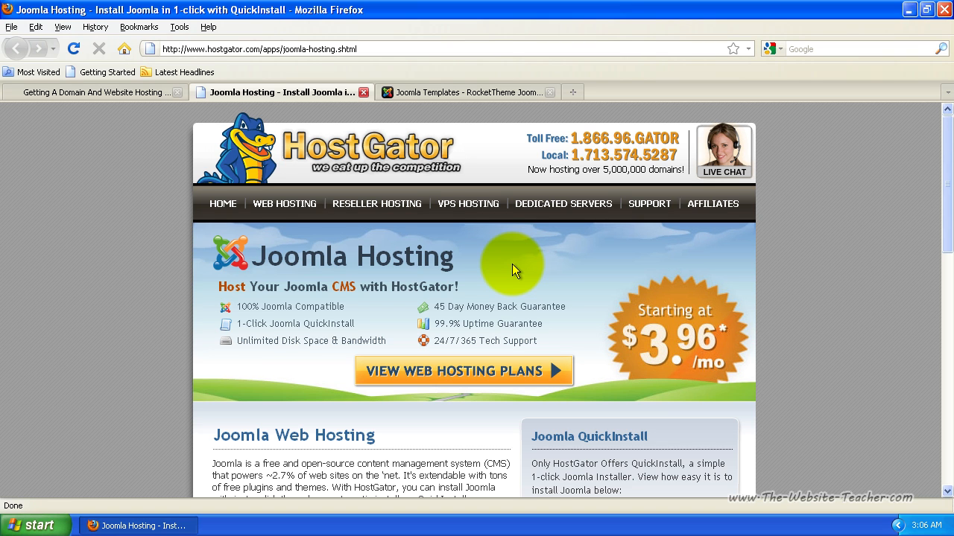
scroll("down", 3)
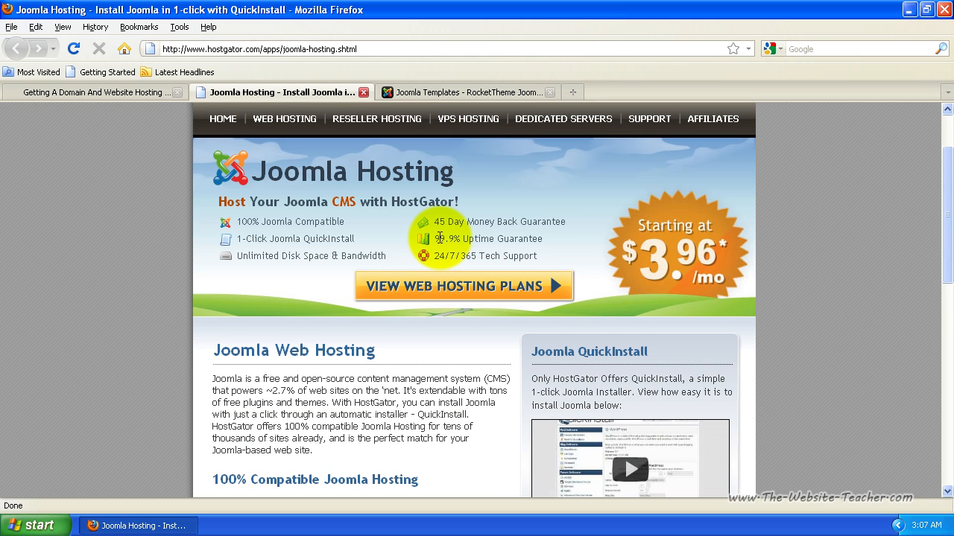
scroll("down", 3)
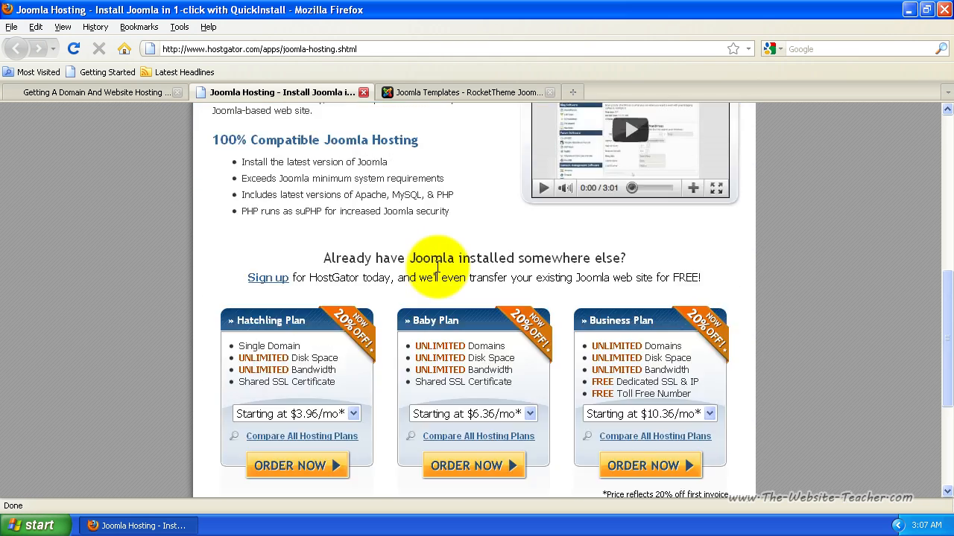
scroll("down", 3)
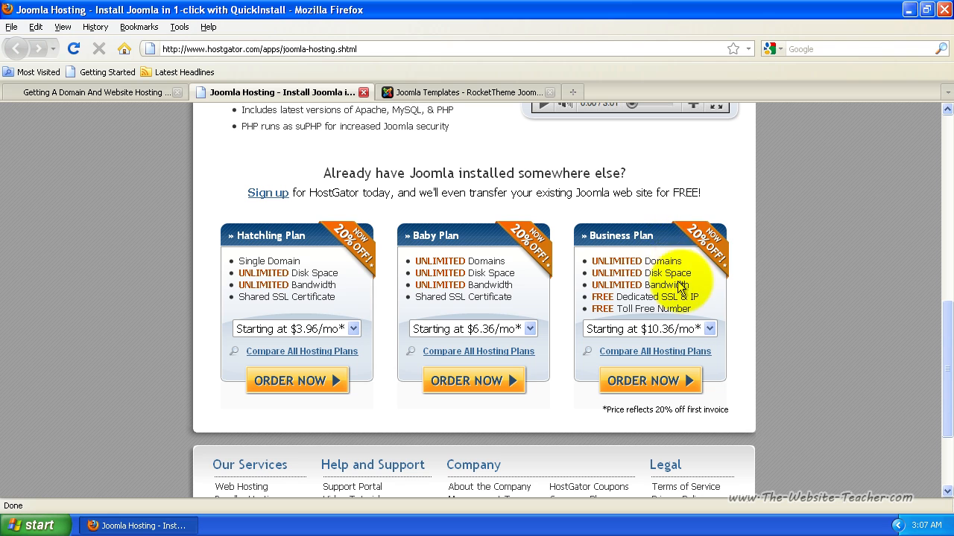
mouse_move(607, 235)
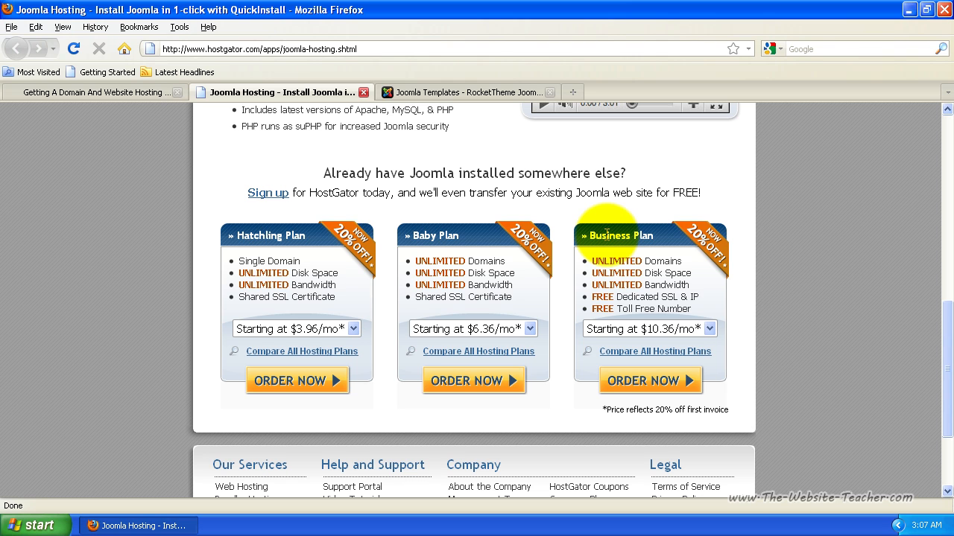
mouse_move(328, 244)
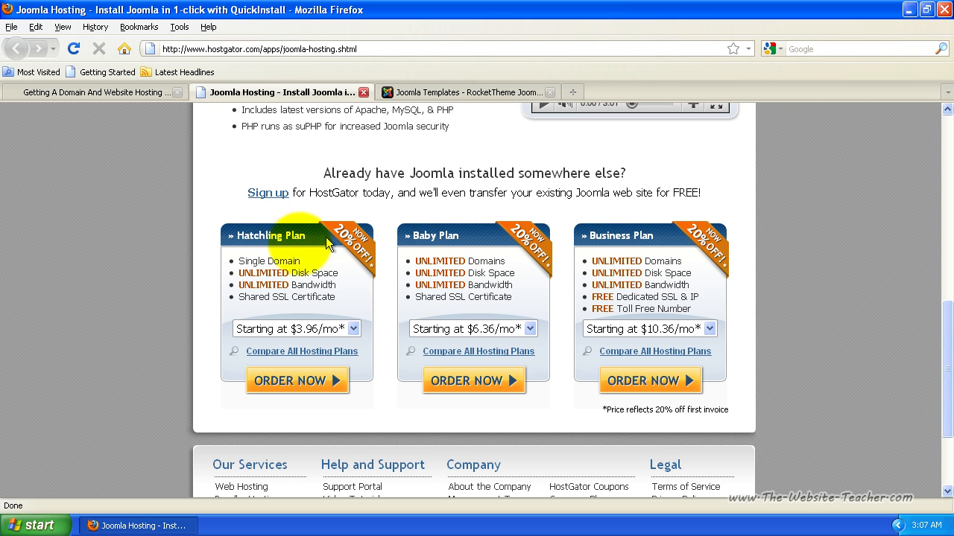
mouse_move(466, 241)
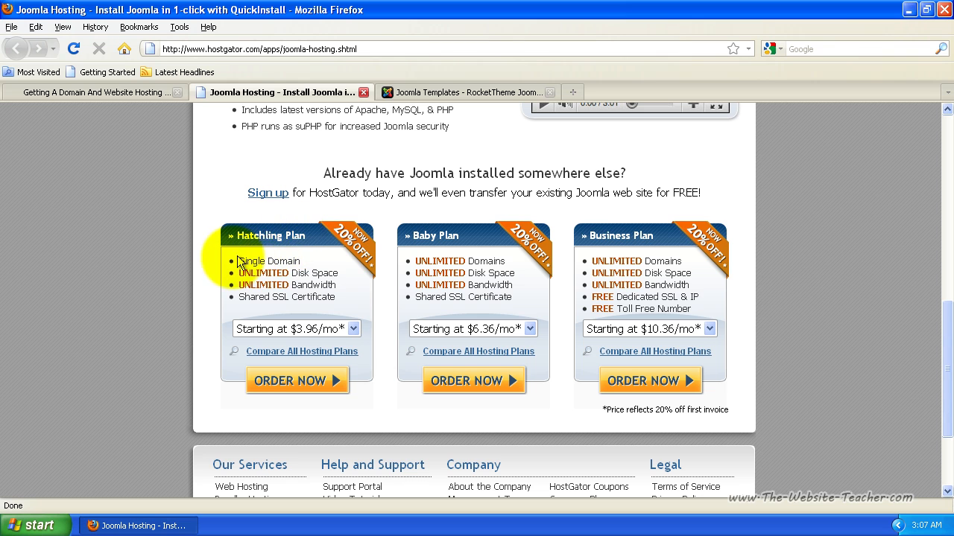
mouse_move(471, 250)
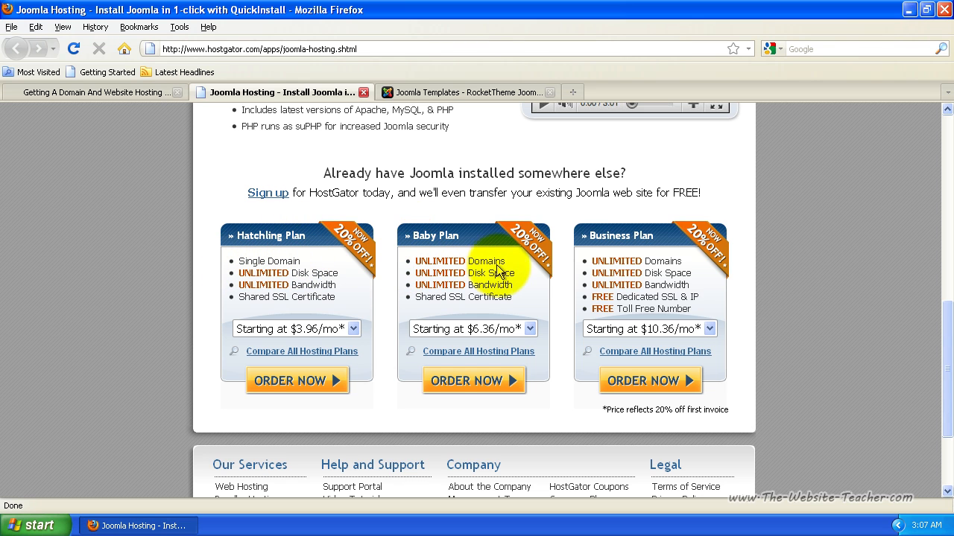
mouse_move(279, 235)
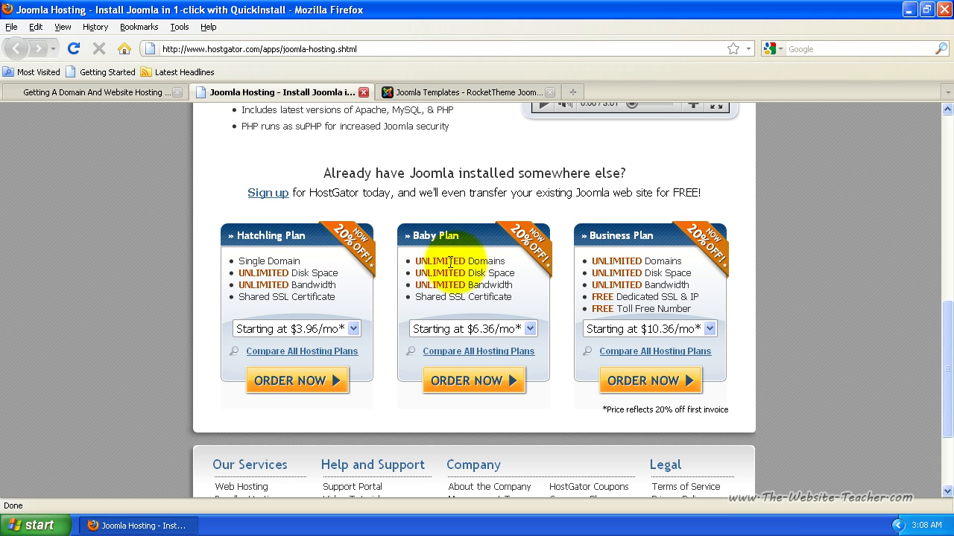
mouse_move(499, 268)
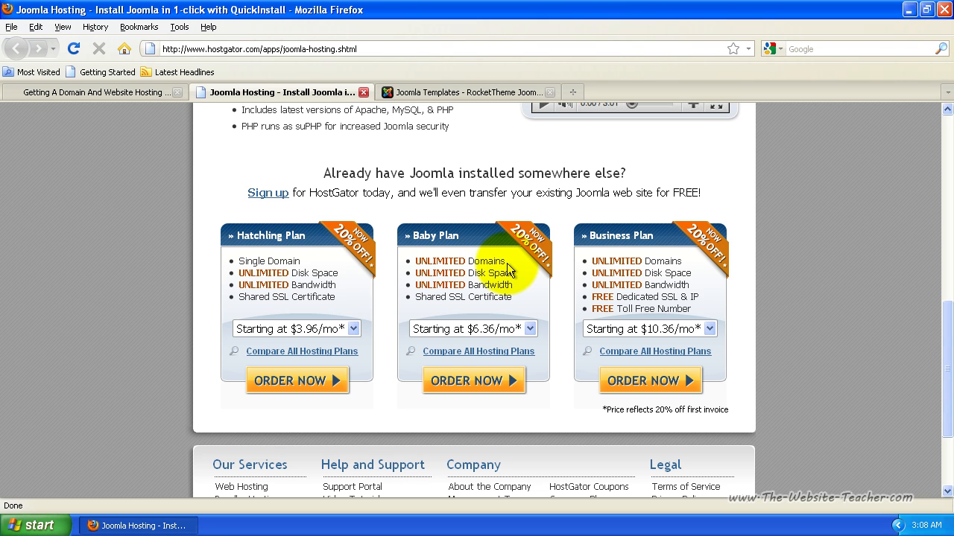
mouse_move(505, 275)
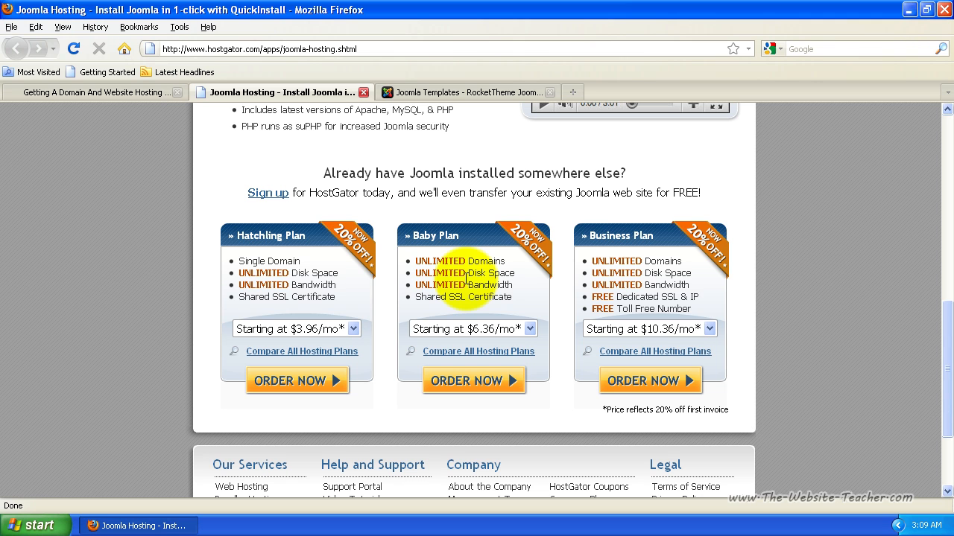
mouse_move(473, 381)
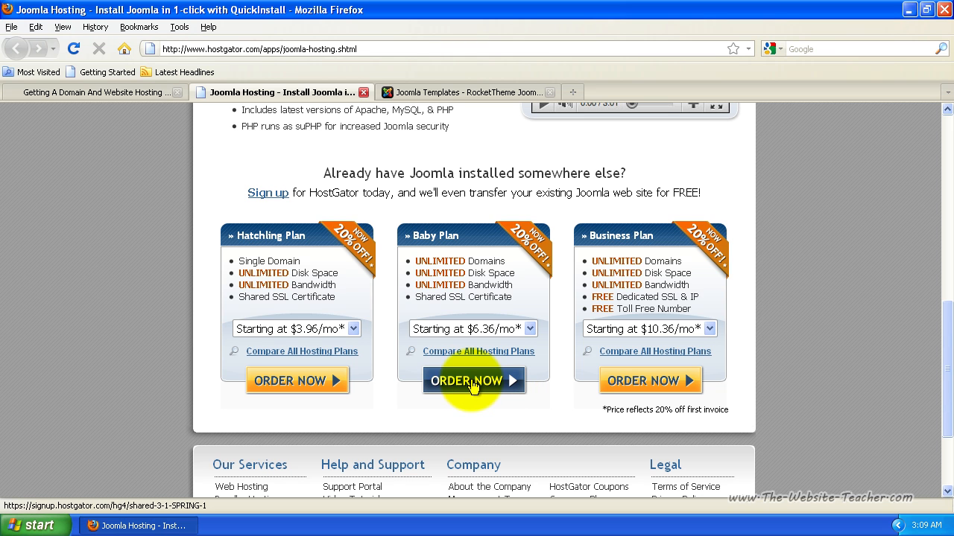
Step: Order the Baby Plan and enter websiteteacher as the coupon code
left_click(473, 381)
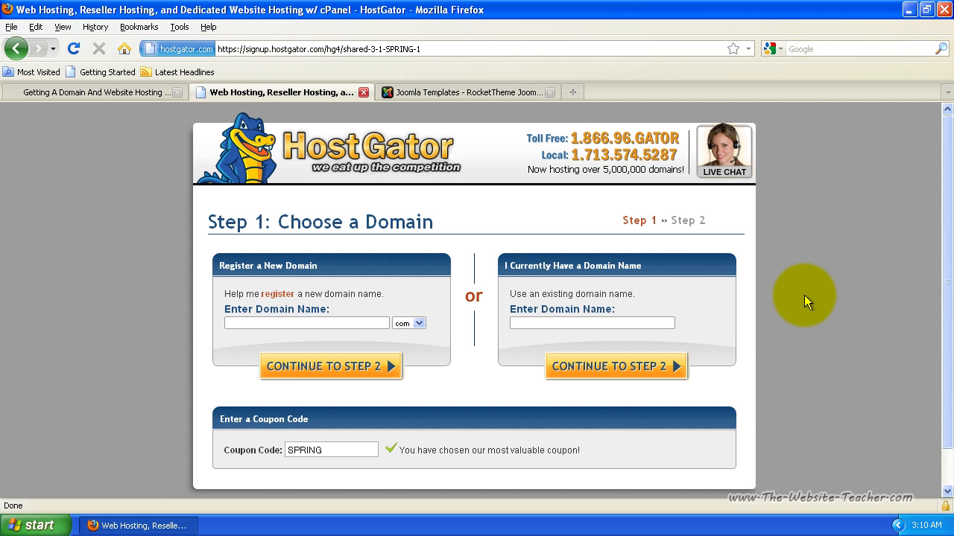
mouse_move(351, 307)
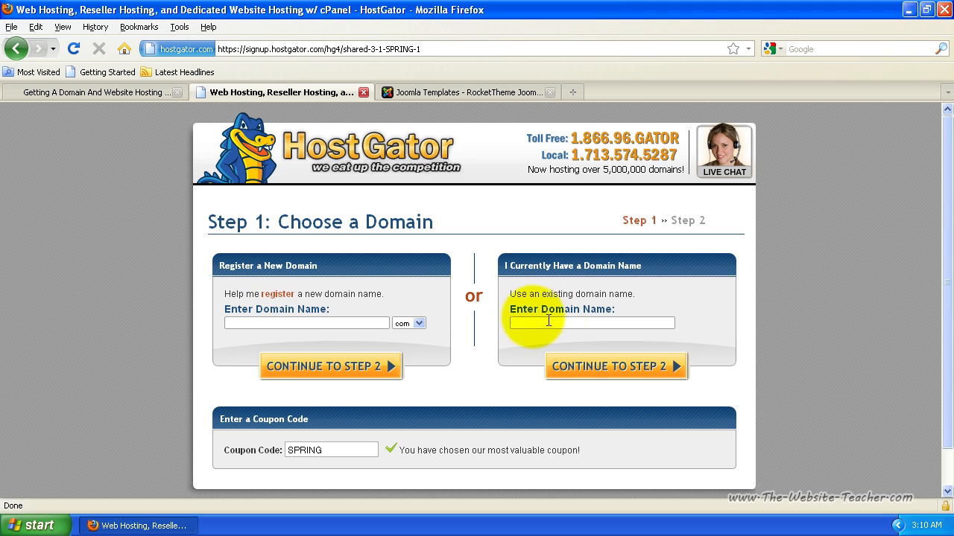
mouse_move(544, 323)
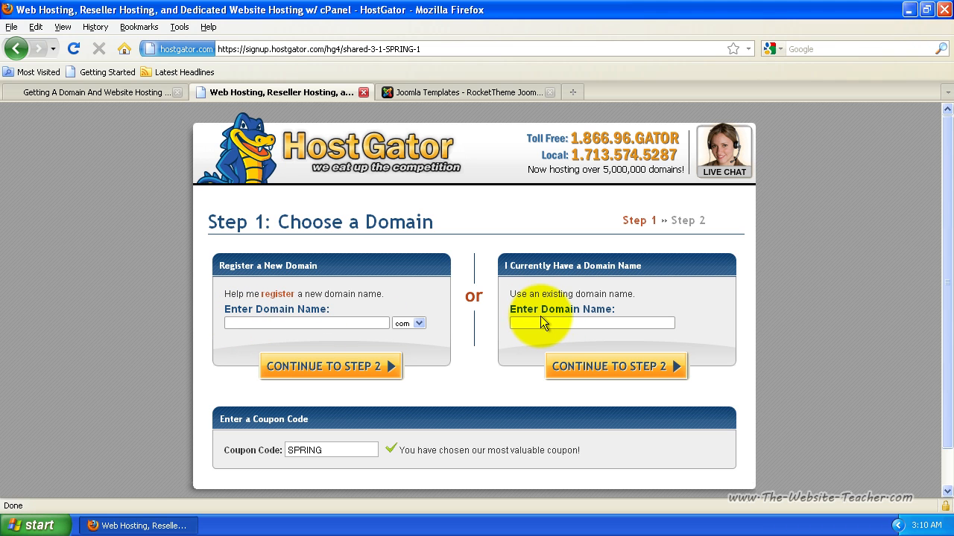
mouse_move(261, 283)
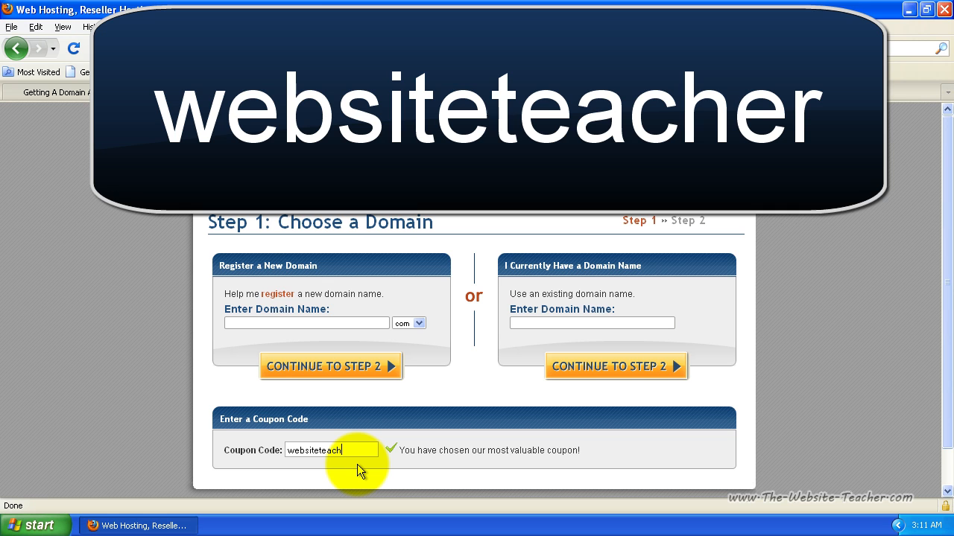
type("er")
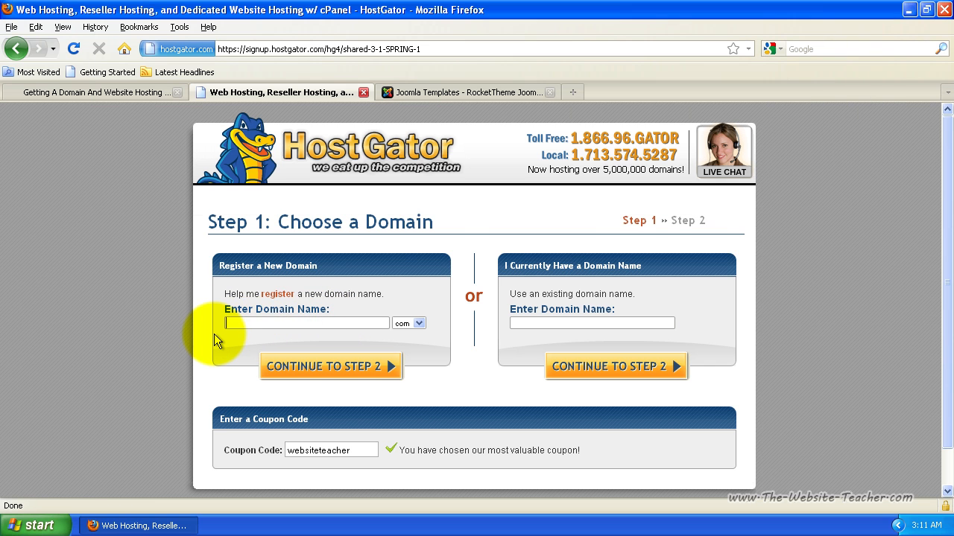
left_click(305, 323)
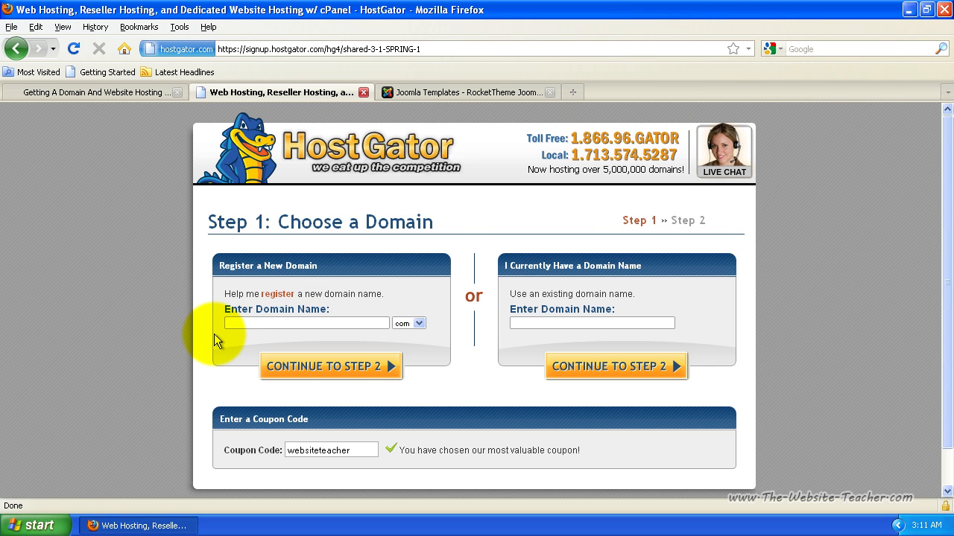
left_click(306, 322)
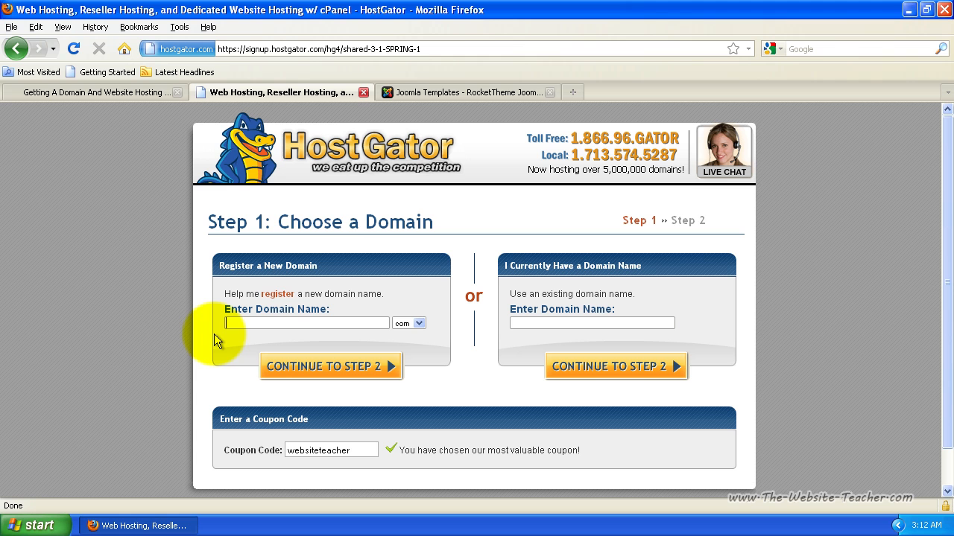
mouse_move(414, 332)
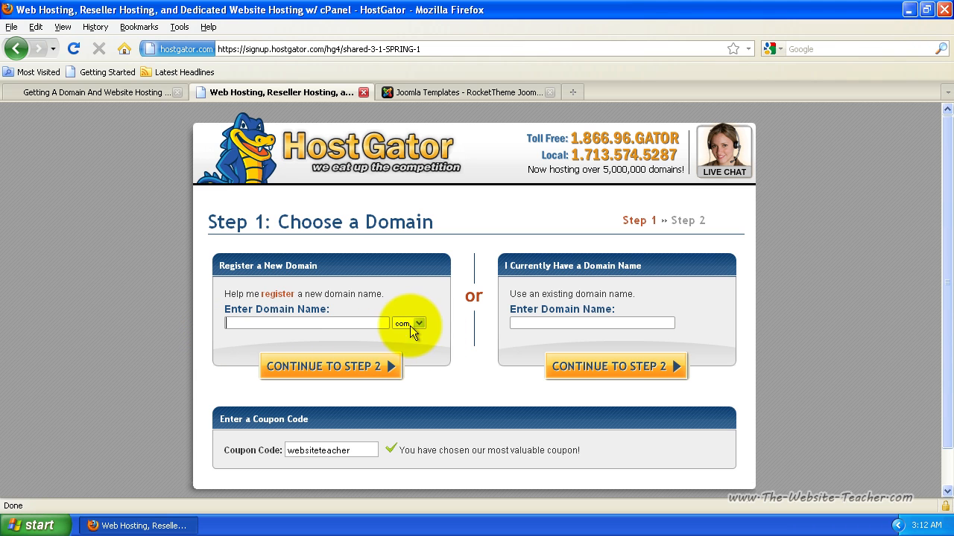
left_click(419, 323)
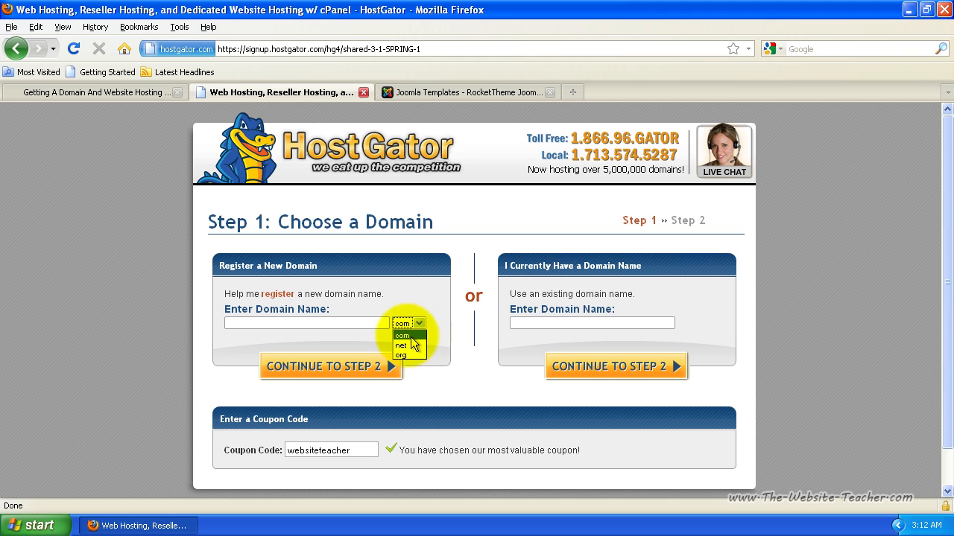
left_click(401, 335)
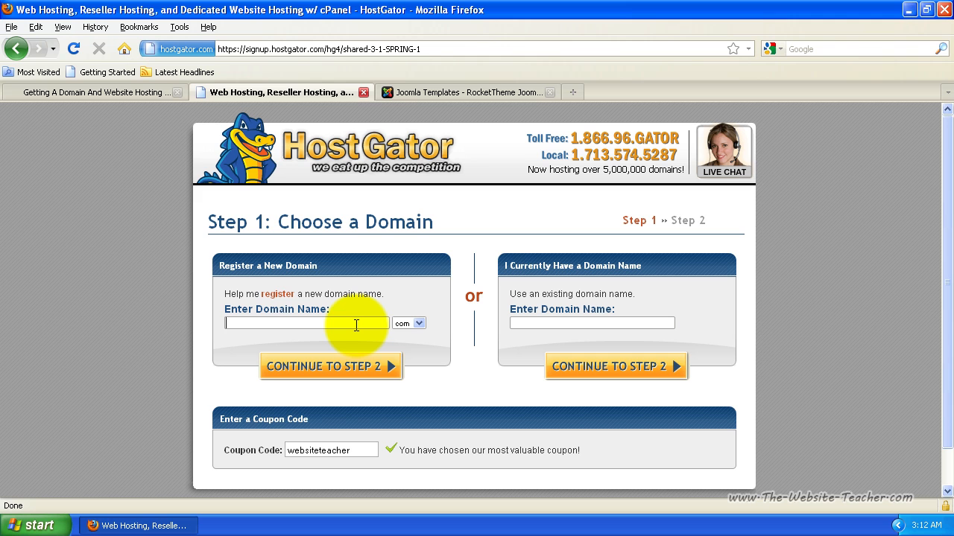
Step: Enter 'yoursite' as the example new domain, briefly trying a hyphenated variant
type("yoursite")
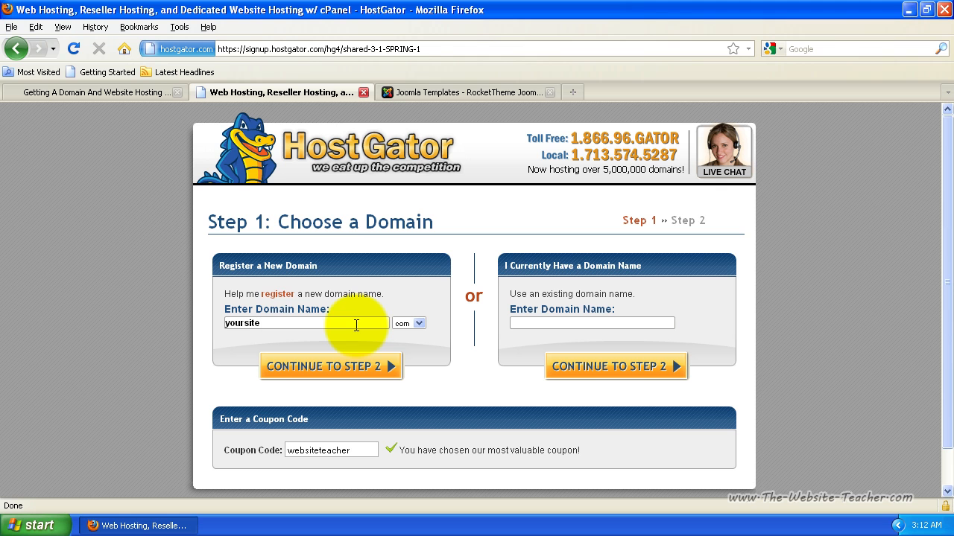
double_click(246, 323)
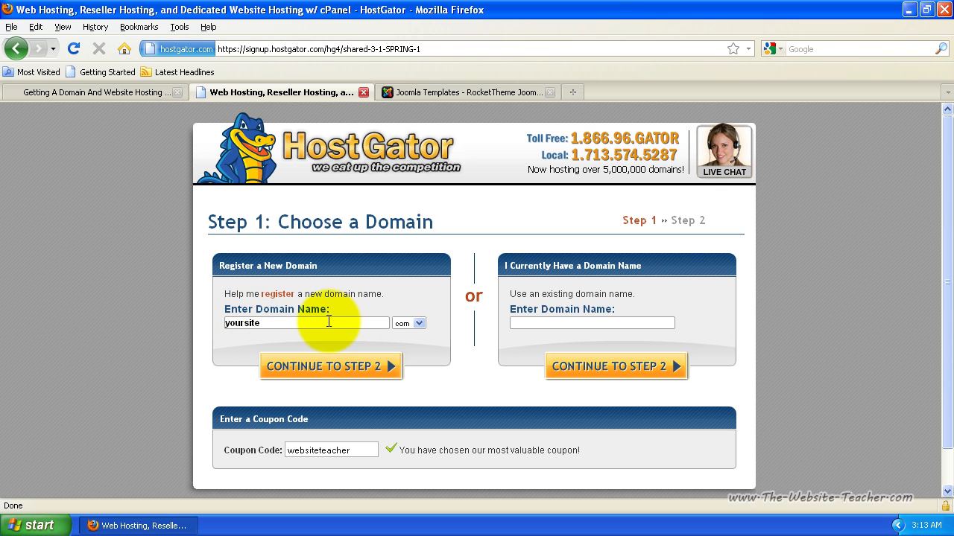
type("-")
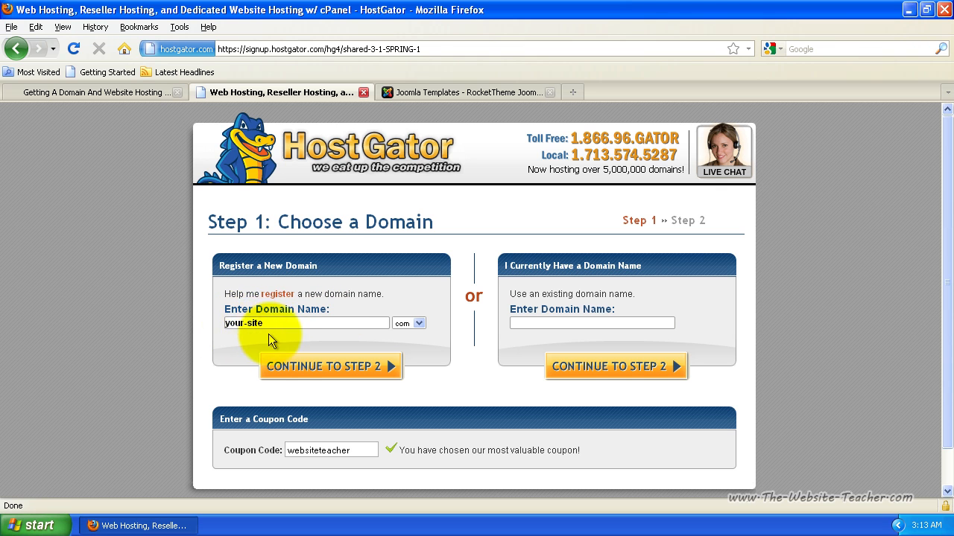
left_click(268, 323)
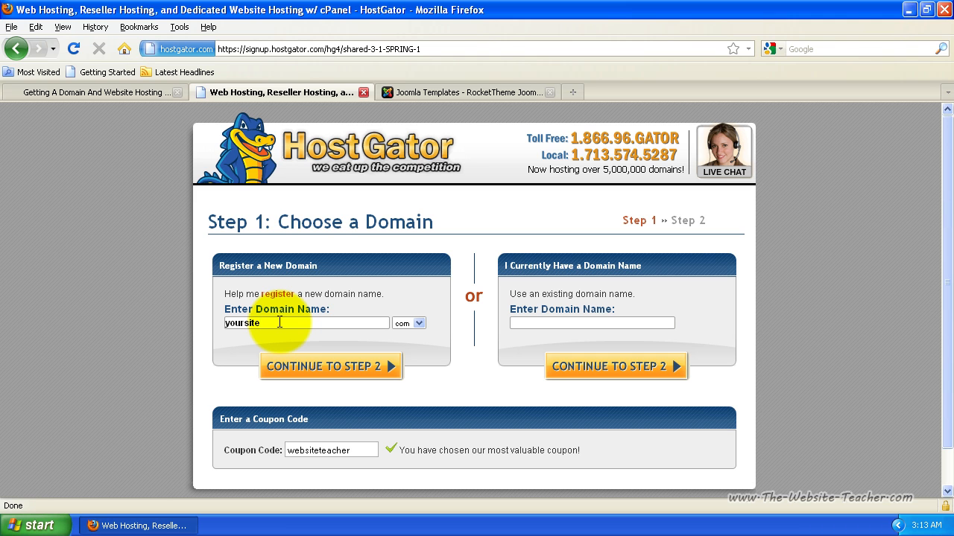
Step: Submit 'homegardening' as the new domain, which is reported unavailable
type("homegardening")
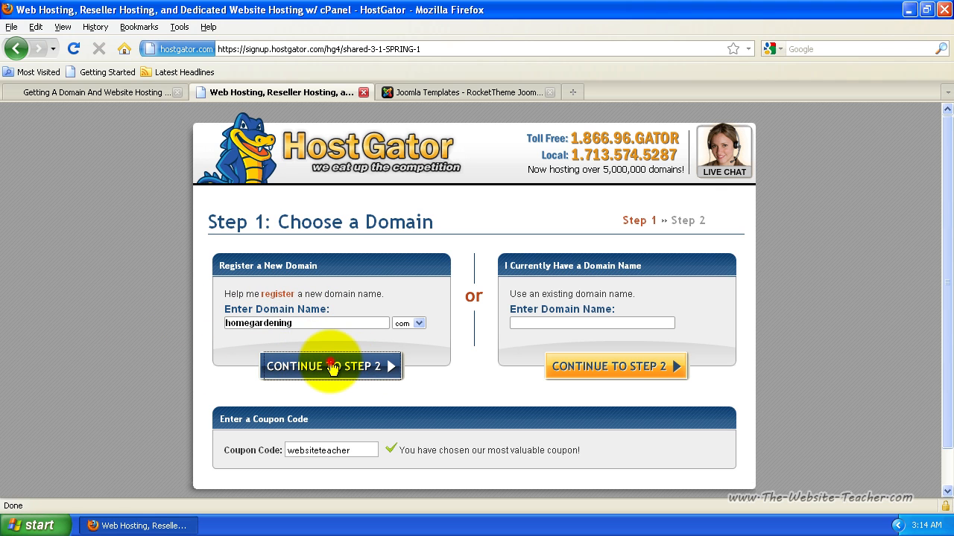
left_click(330, 365)
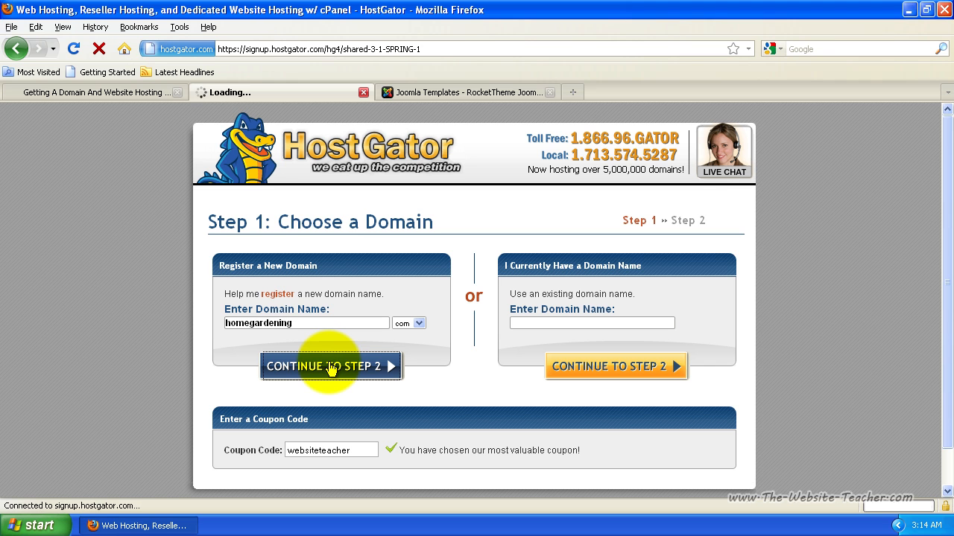
left_click(331, 365)
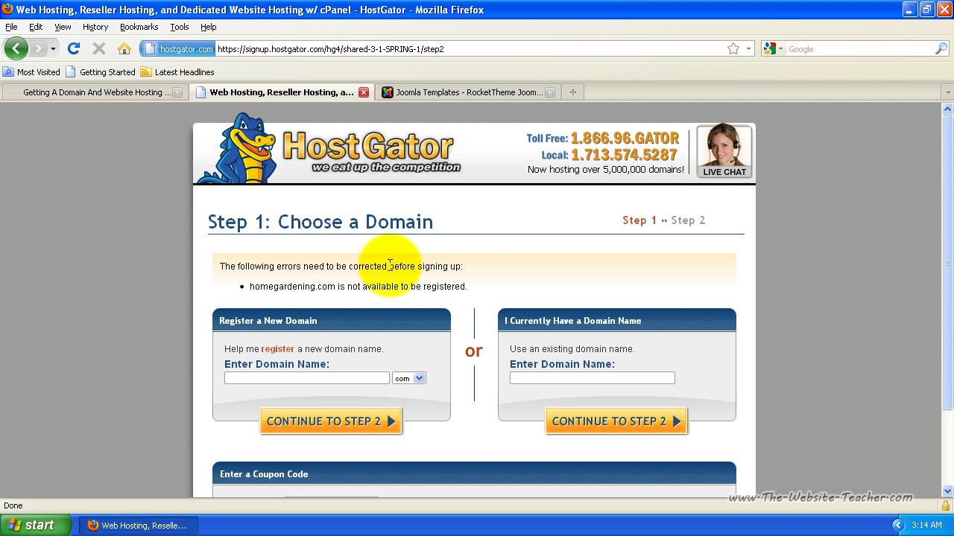
mouse_move(250, 287)
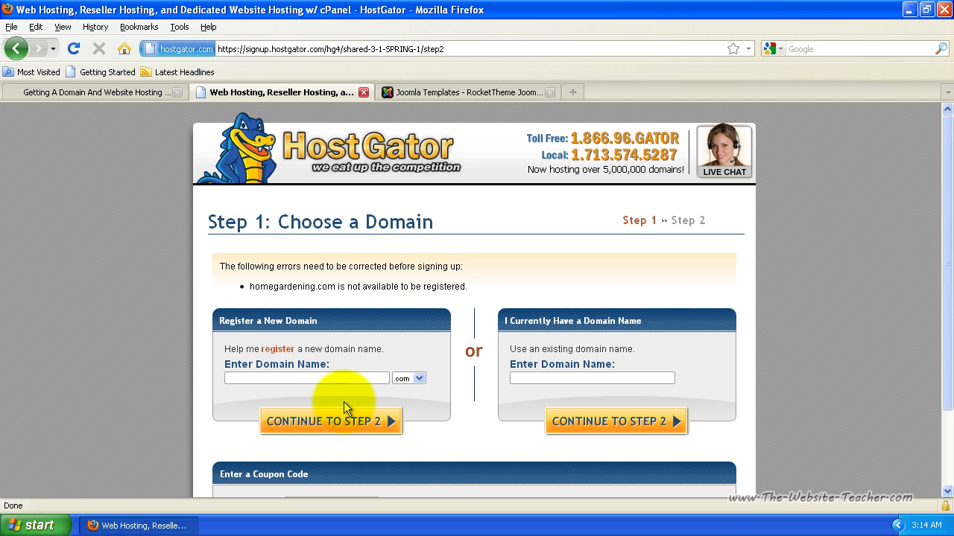
Step: Try 'home-gardening', find it unavailable, and start typing a longer hyphenated name
left_click(305, 378)
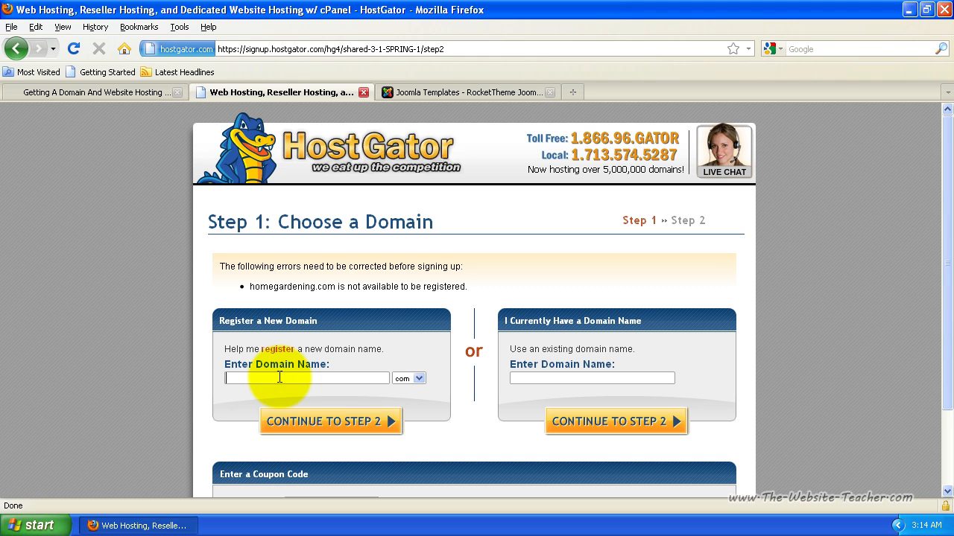
type("homegardening")
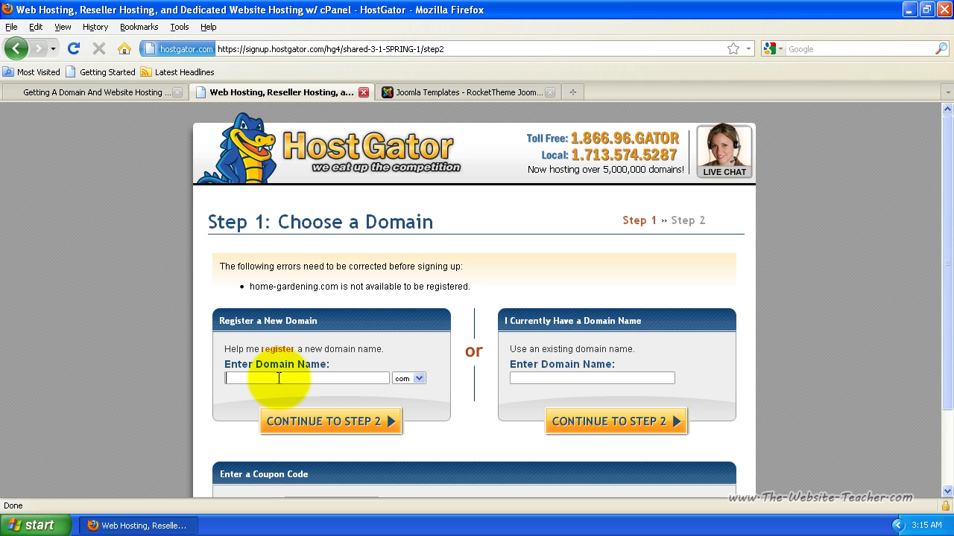
type("home-gardening-")
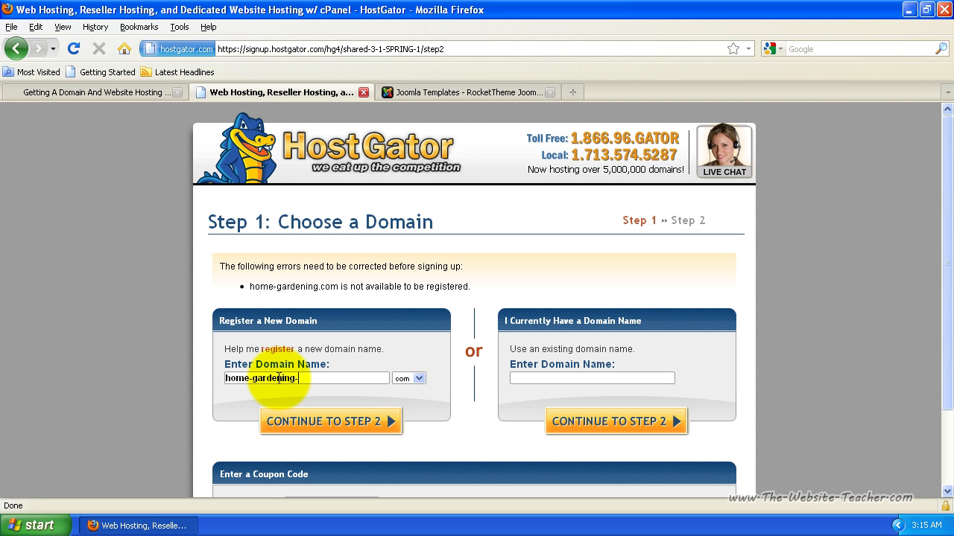
Step: Complete 'home-gardening-with-scott' and continue to Step 2: Billing Information
type("with-scott")
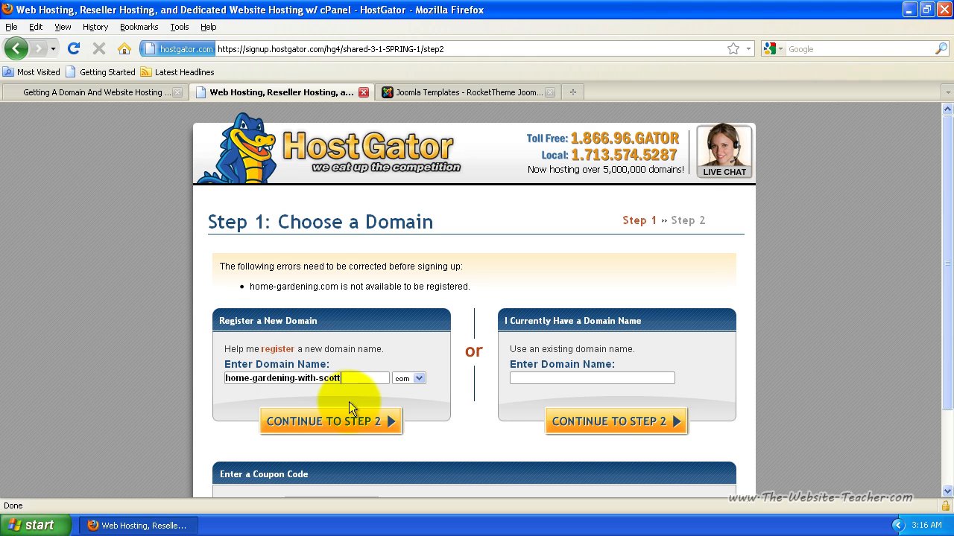
left_click(330, 421)
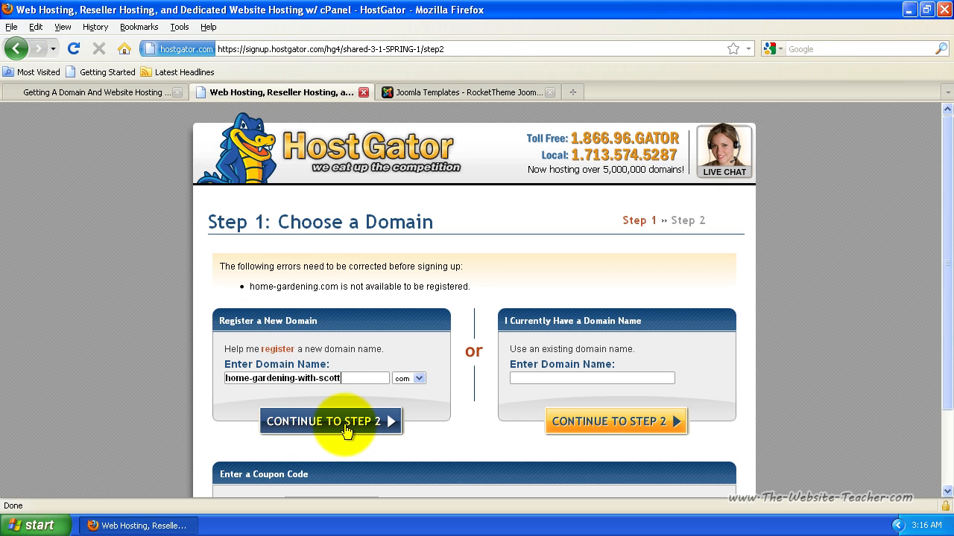
left_click(331, 421)
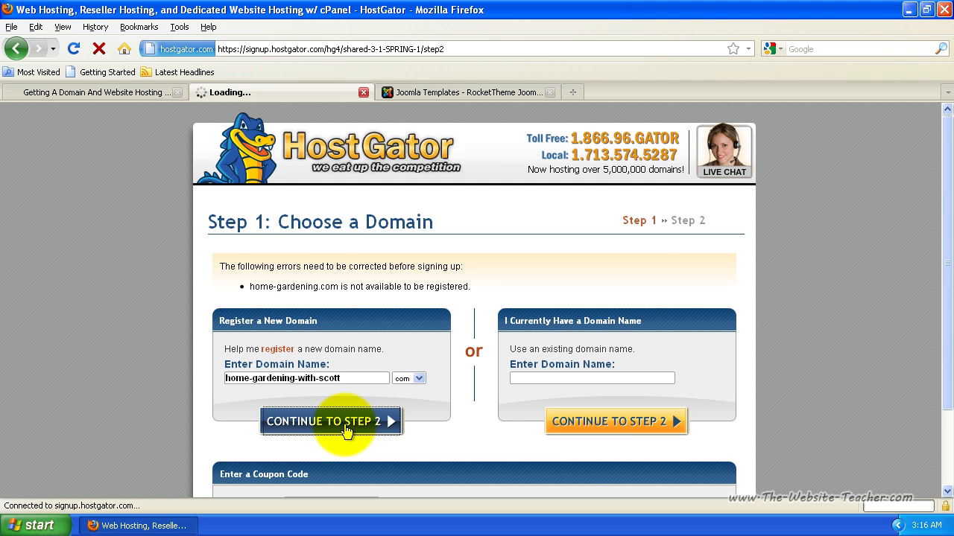
left_click(331, 421)
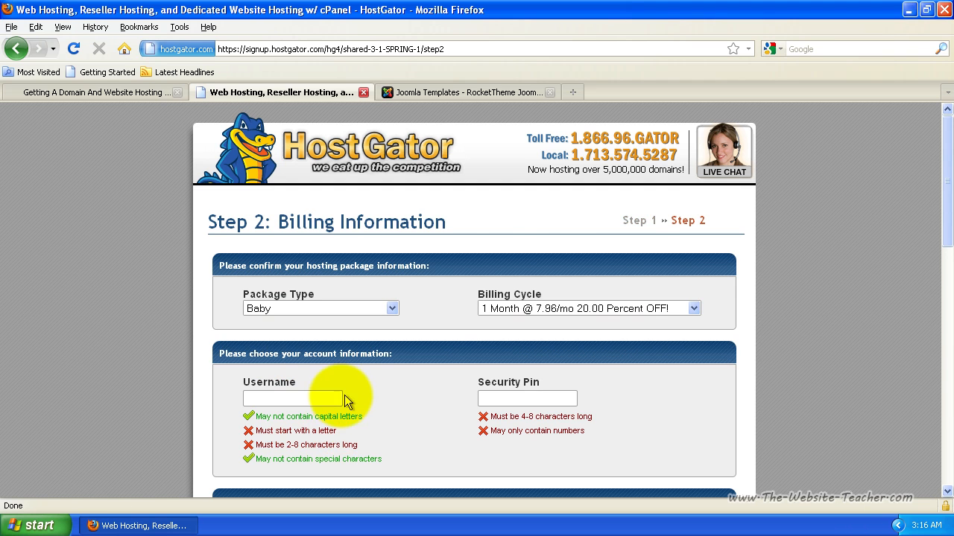
left_click(292, 398)
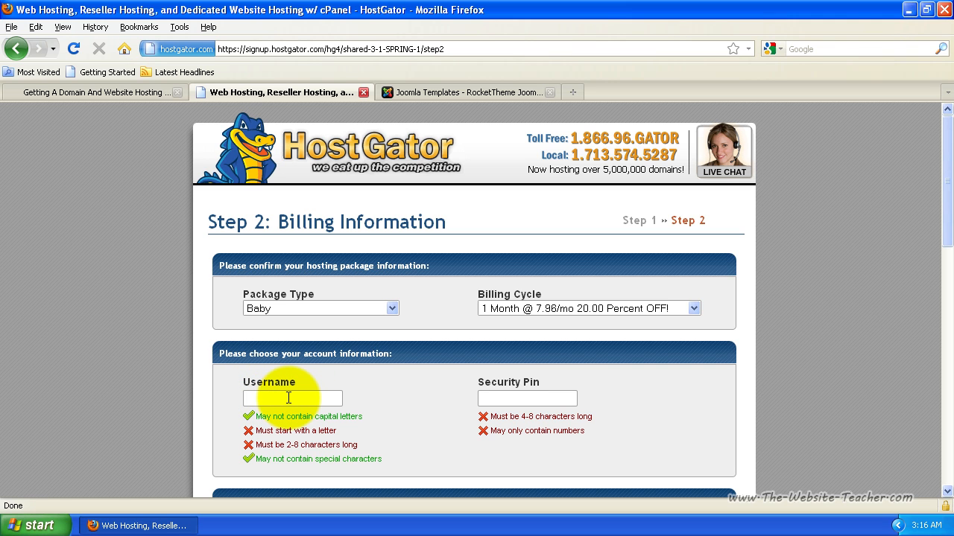
left_click(292, 398)
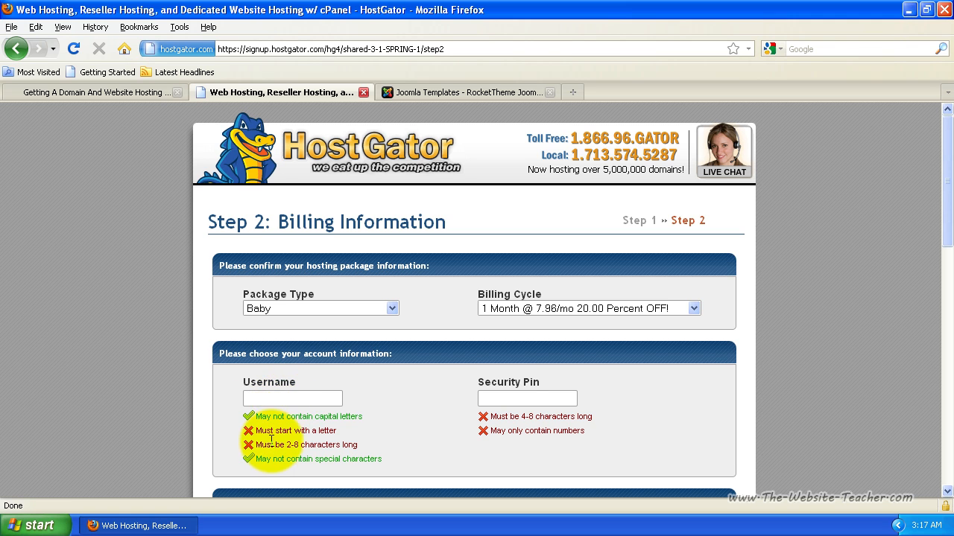
mouse_move(371, 459)
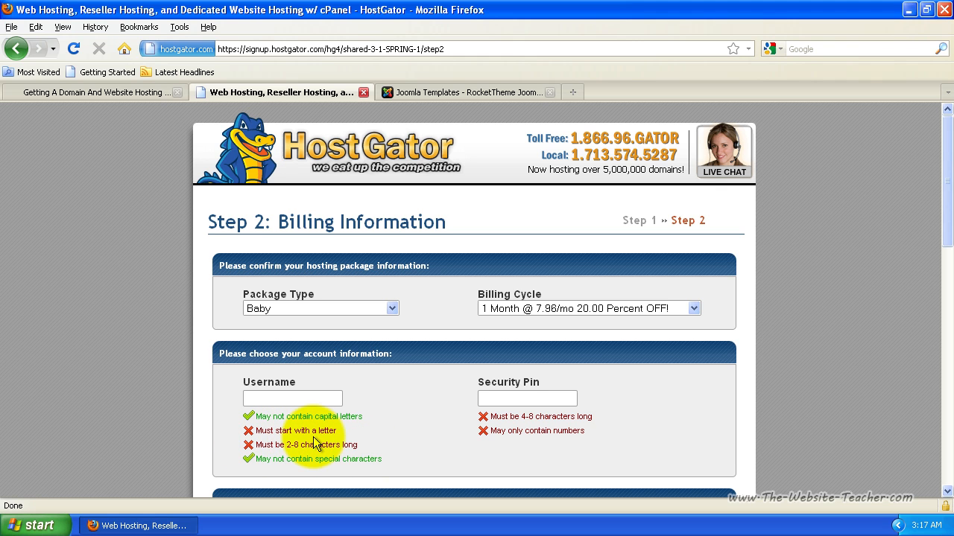
left_click(293, 399)
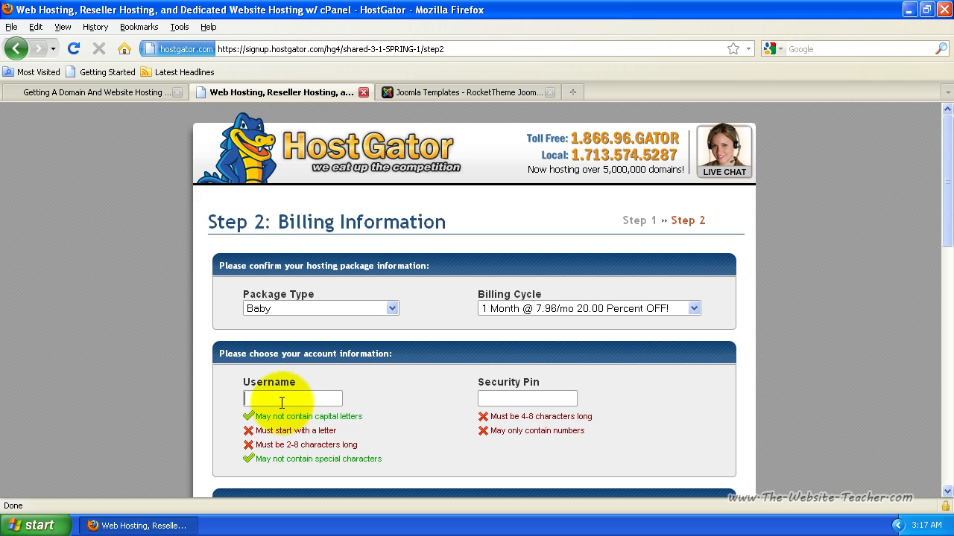
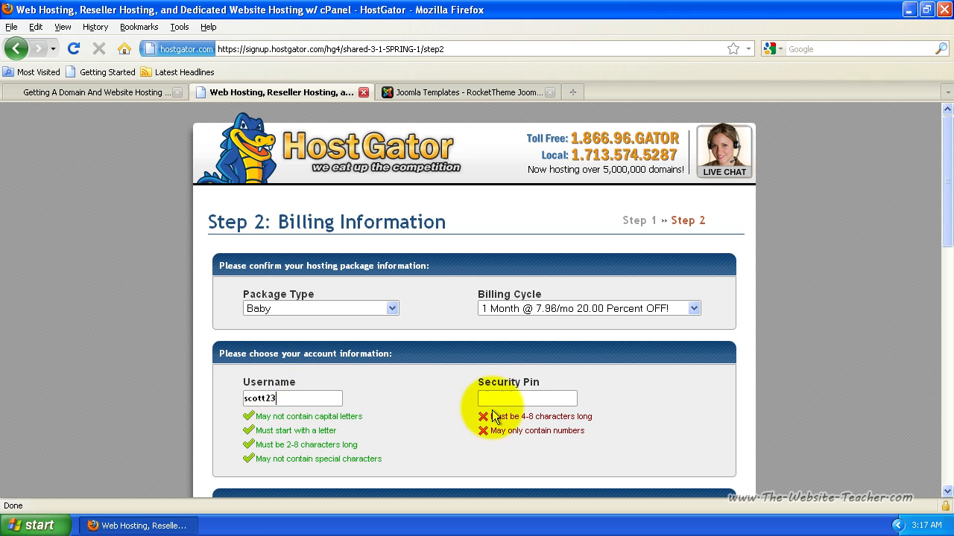
left_click(527, 398)
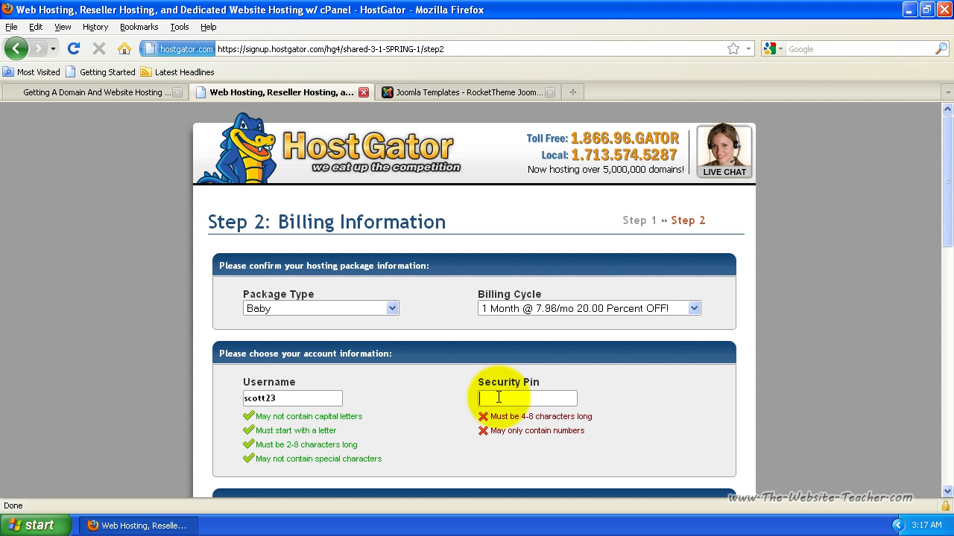
type("5555")
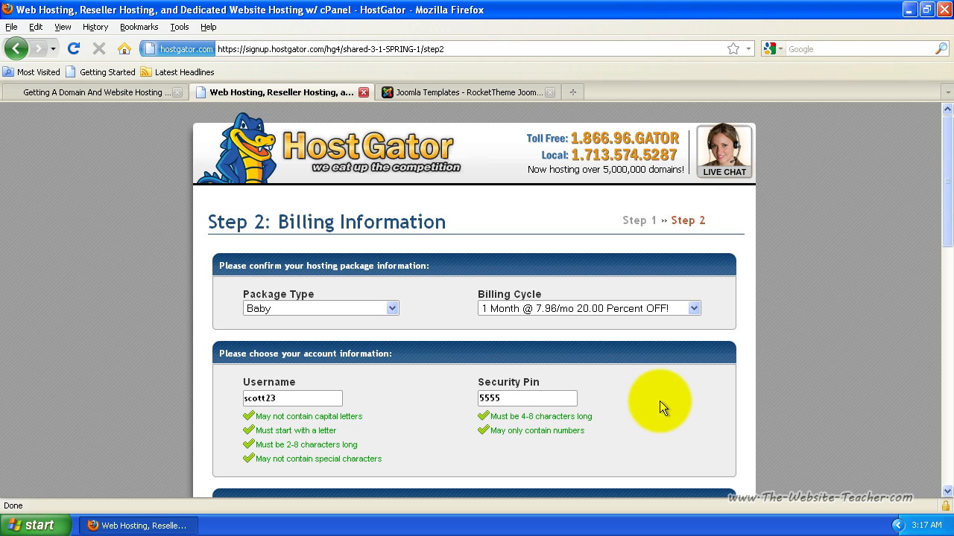
mouse_move(509, 412)
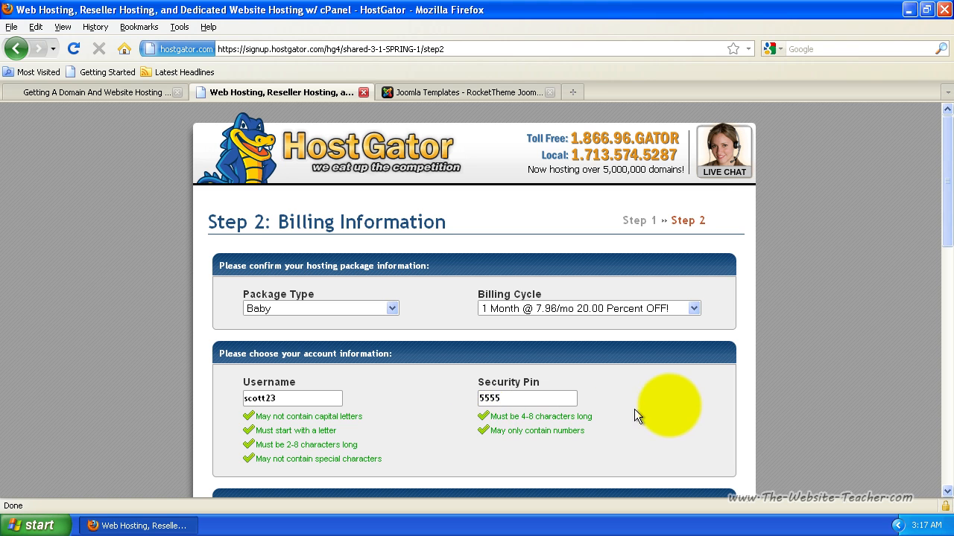
scroll("down", 3)
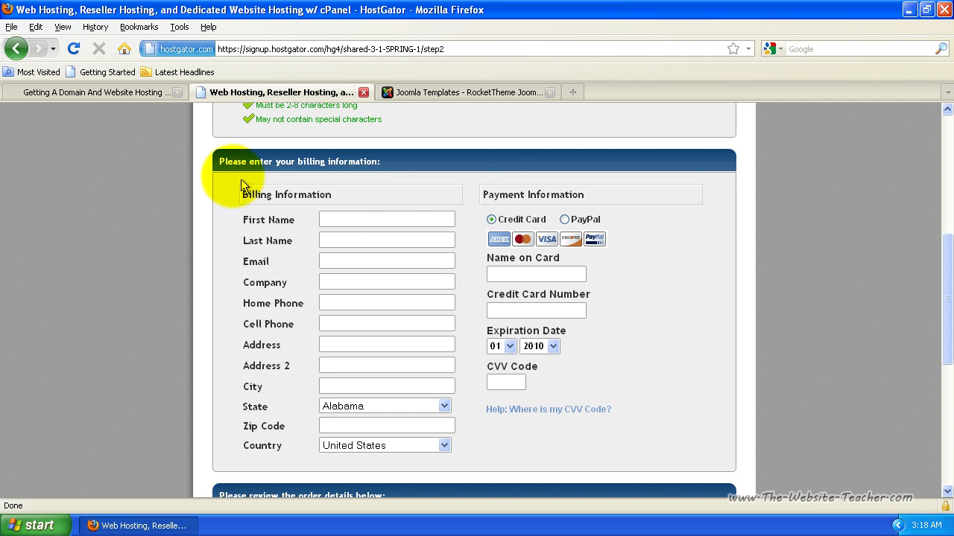
mouse_move(222, 180)
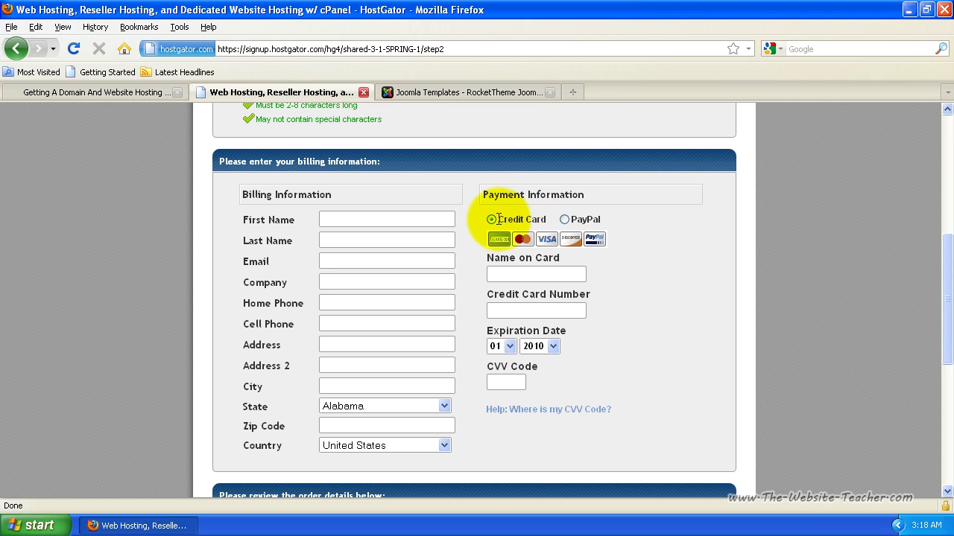
left_click(566, 219)
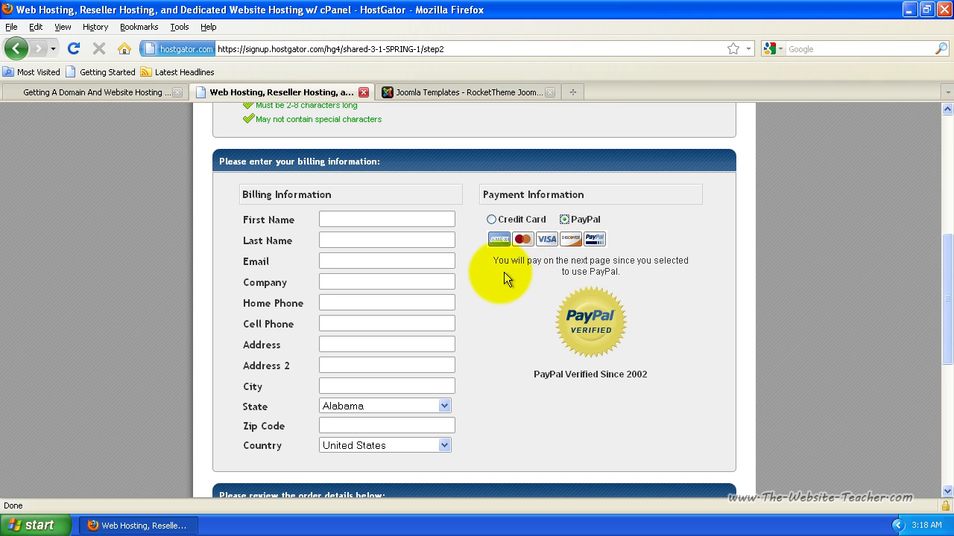
mouse_move(603, 266)
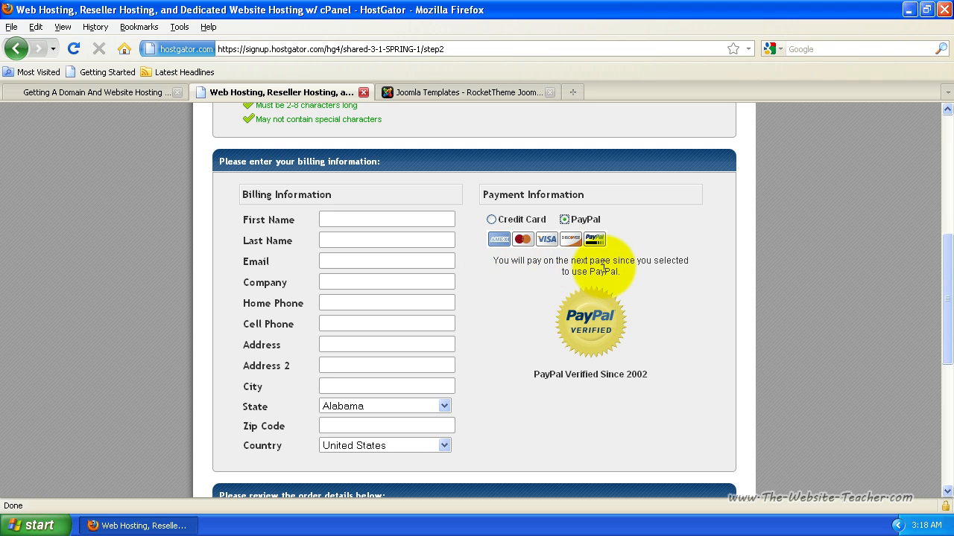
mouse_move(611, 304)
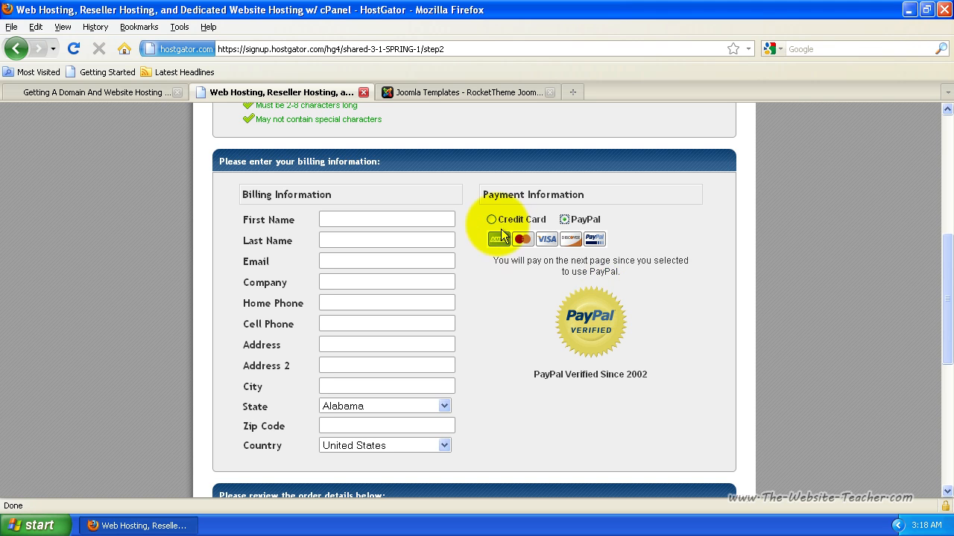
left_click(491, 219)
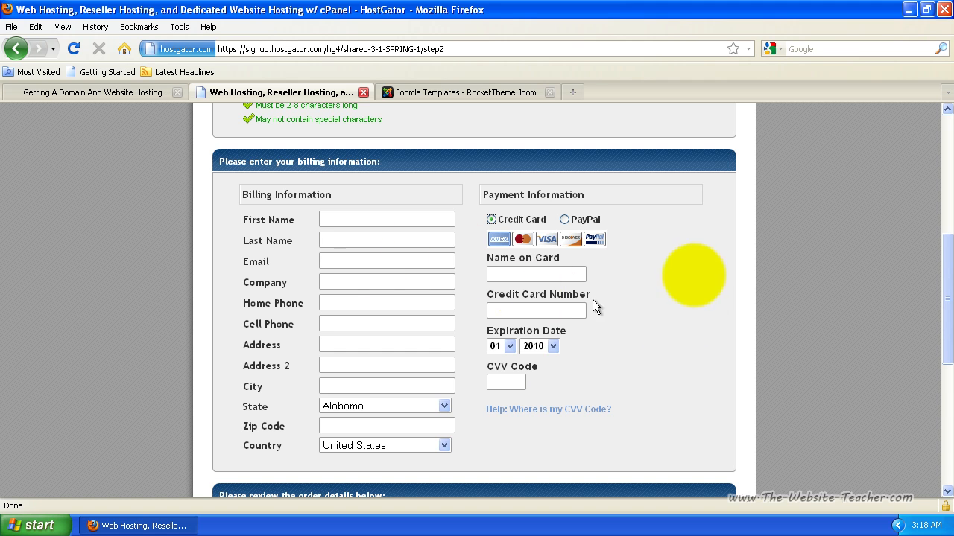
scroll("down", 3)
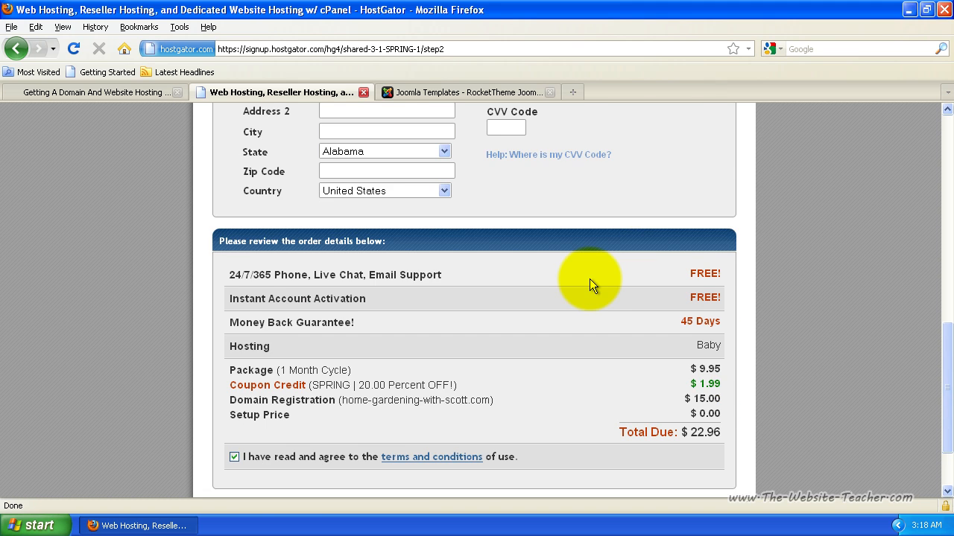
scroll("down", 3)
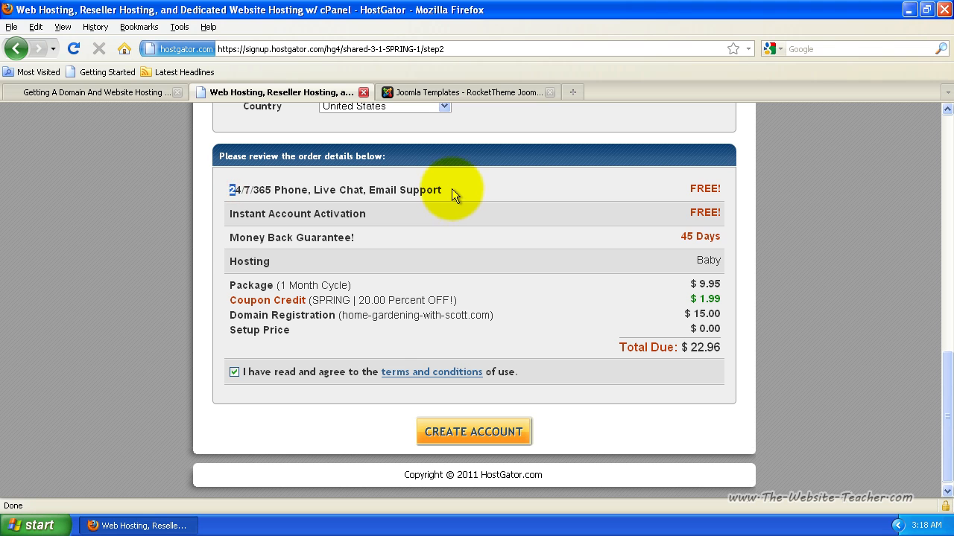
mouse_move(546, 218)
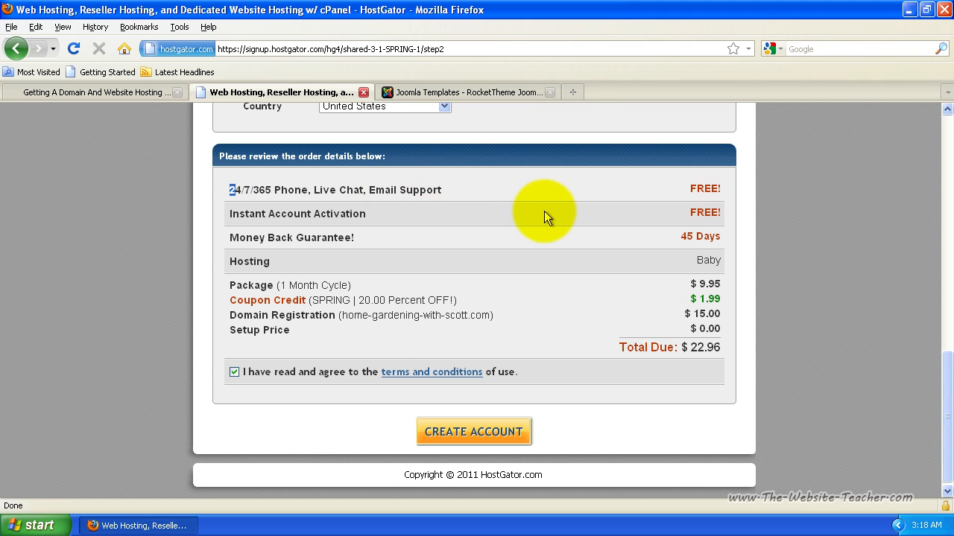
mouse_move(242, 216)
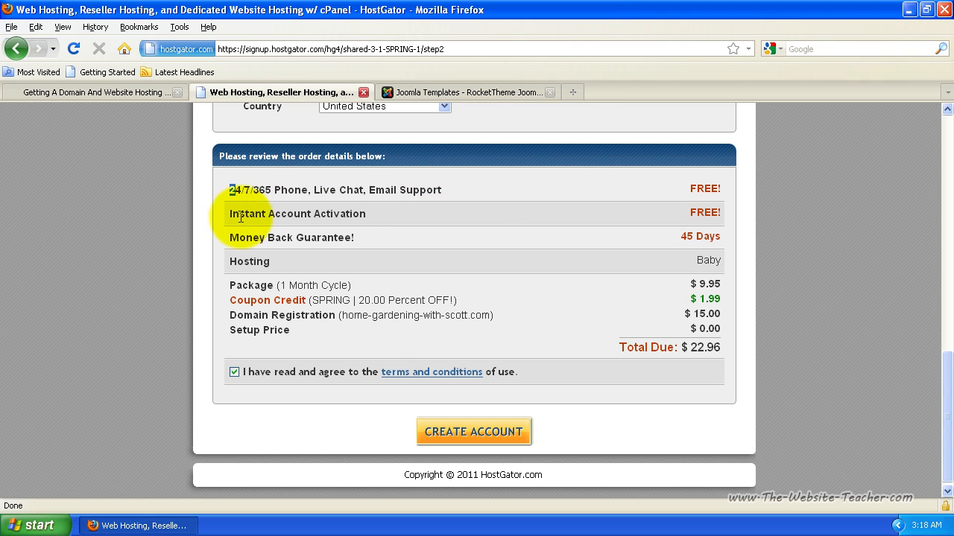
mouse_move(348, 209)
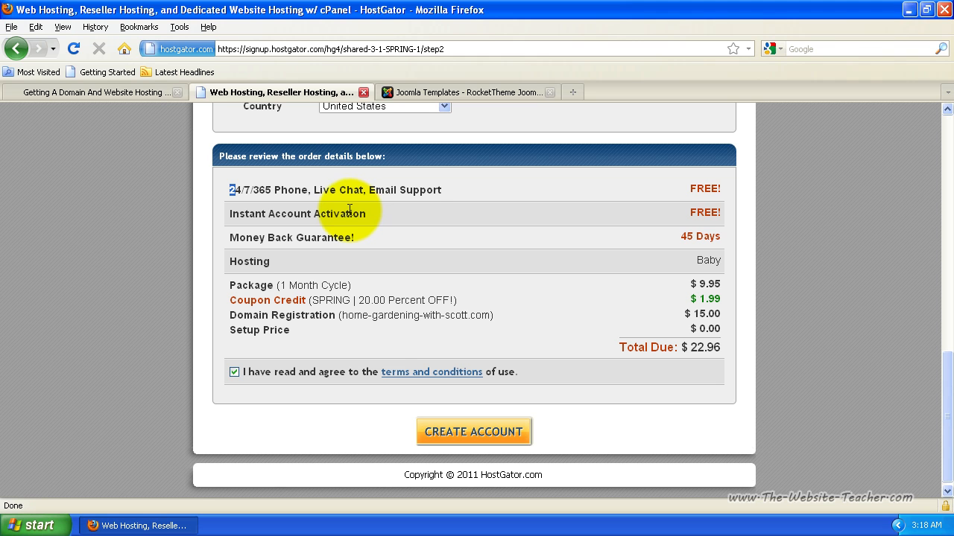
mouse_move(344, 238)
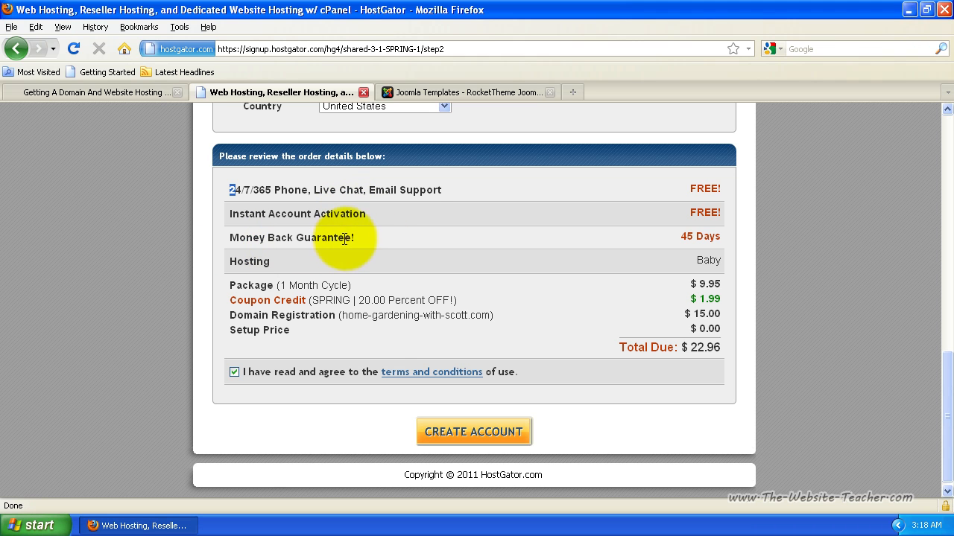
mouse_move(711, 236)
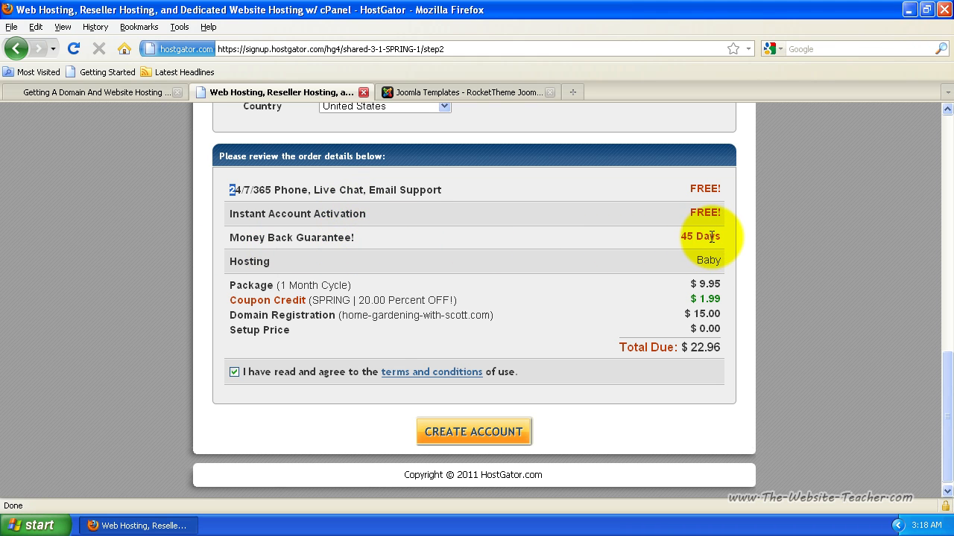
mouse_move(237, 246)
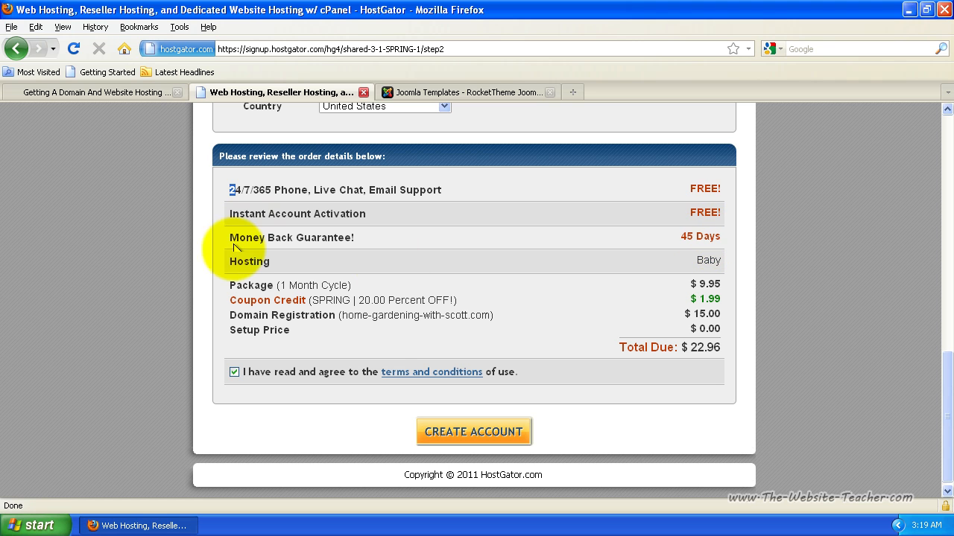
mouse_move(343, 317)
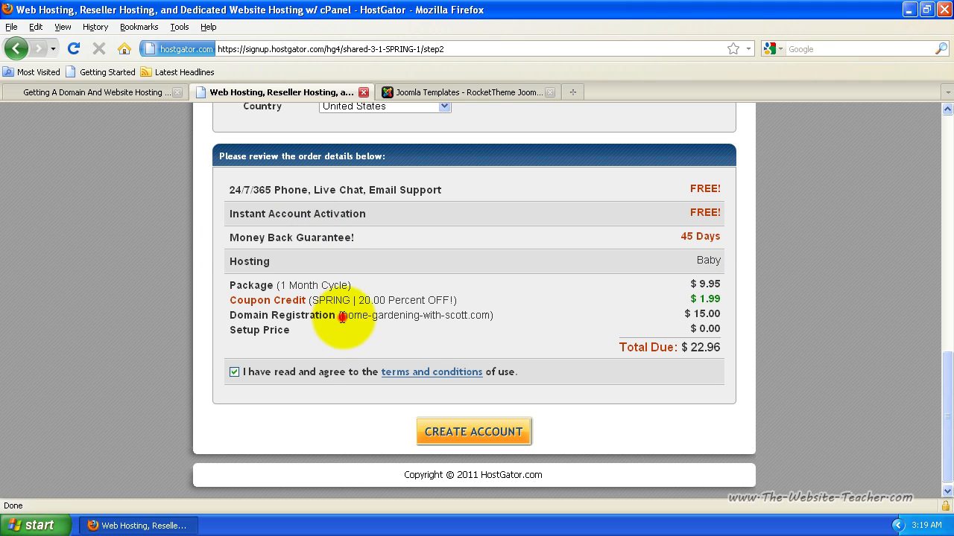
left_click_drag(341, 315, 482, 315)
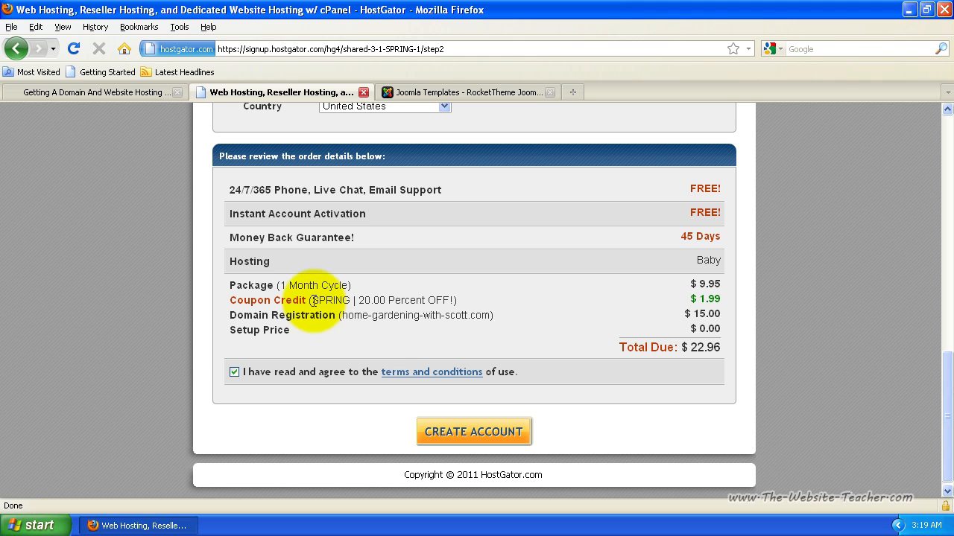
double_click(329, 300)
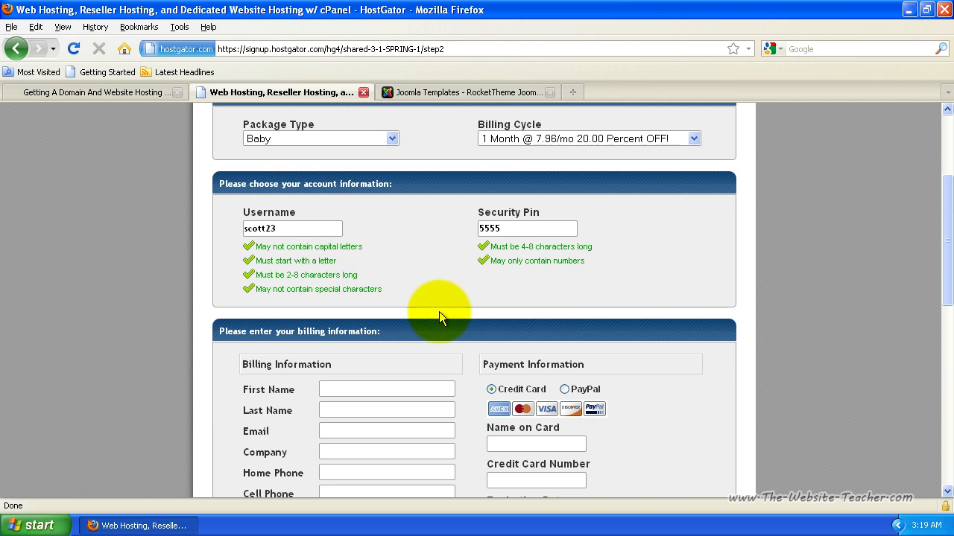
mouse_move(17, 48)
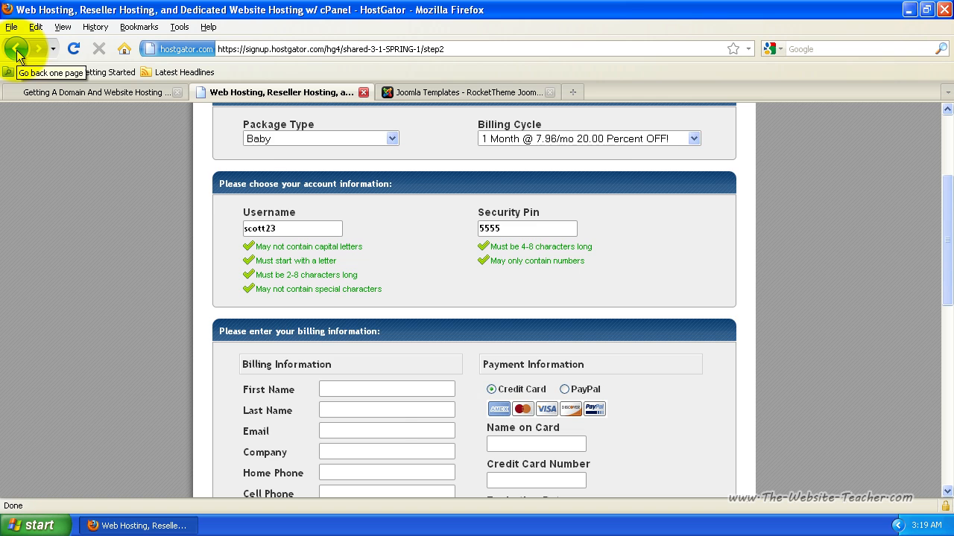
Step: Replace the SPRING coupon code with websiteteacher and continue to the Step 2 billing page
left_click(17, 48)
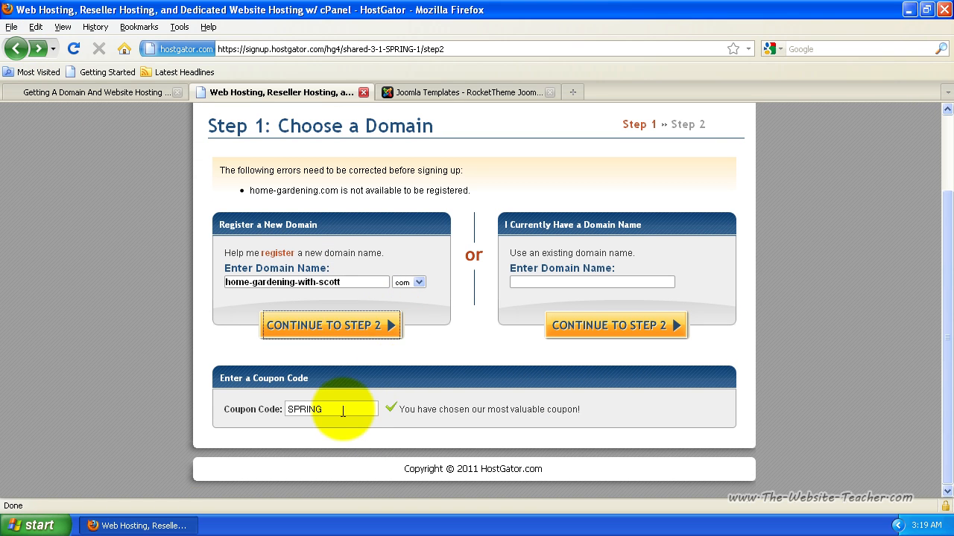
triple_click(331, 409)
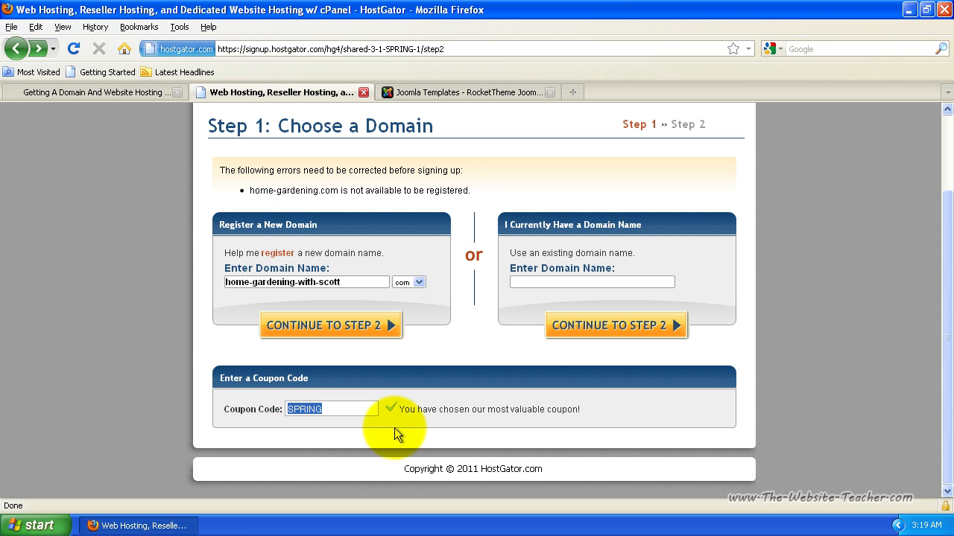
type("websiteteacher")
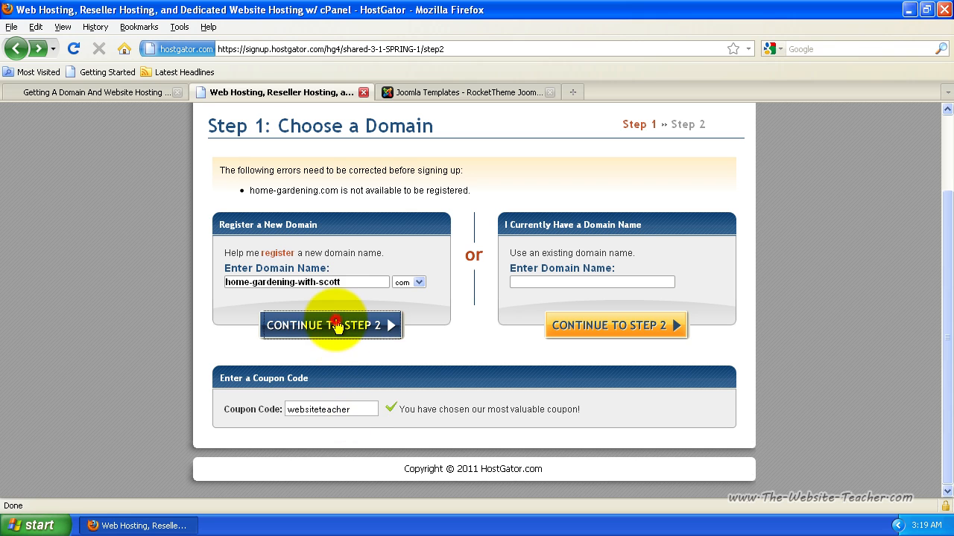
left_click(330, 325)
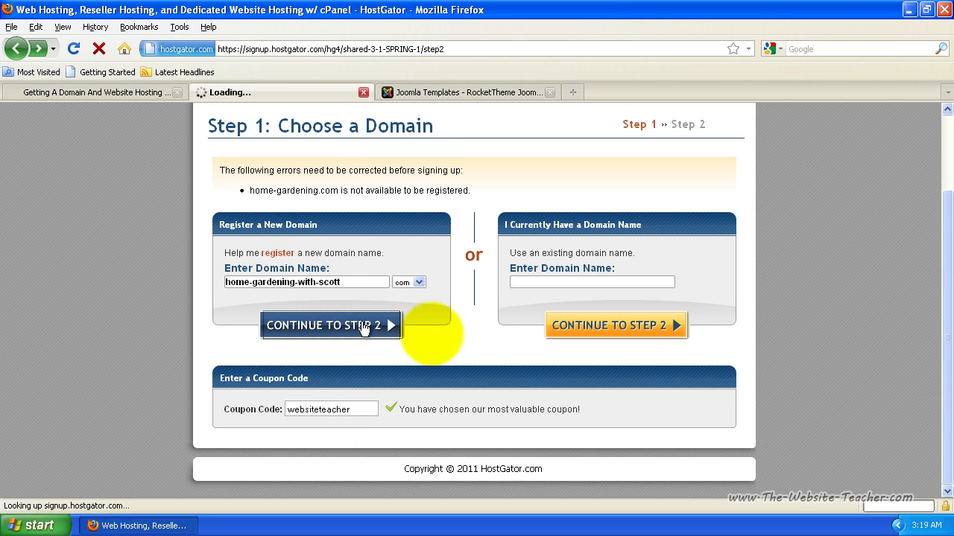
left_click(329, 326)
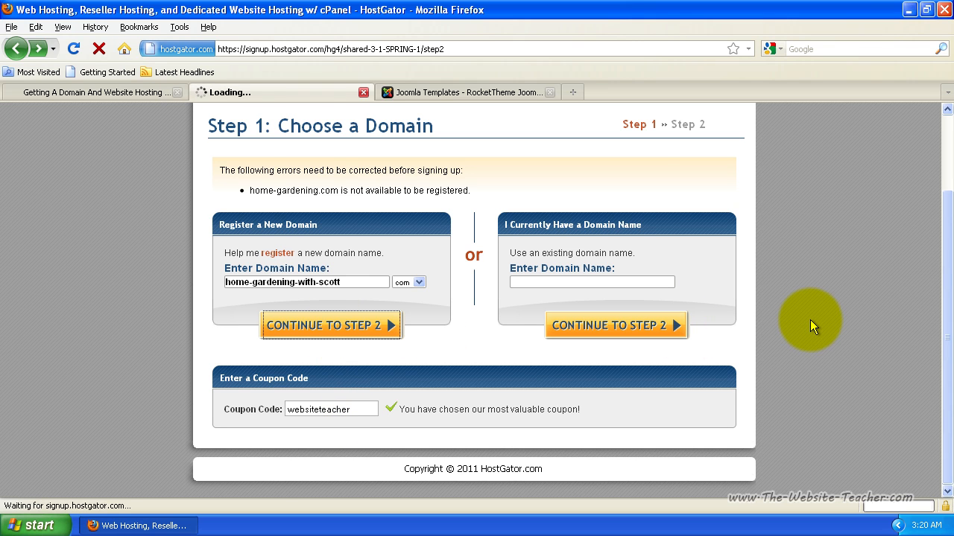
left_click(330, 324)
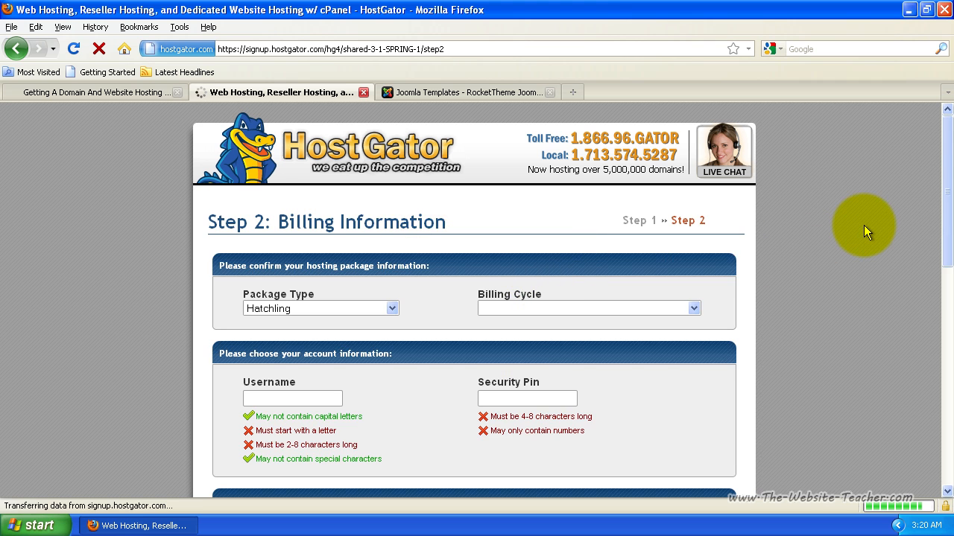
scroll("down", 3)
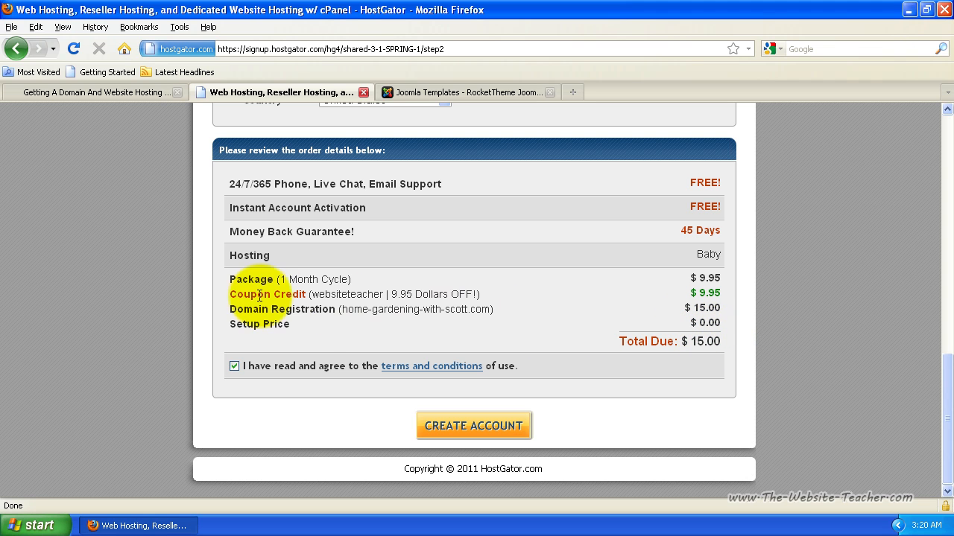
double_click(345, 295)
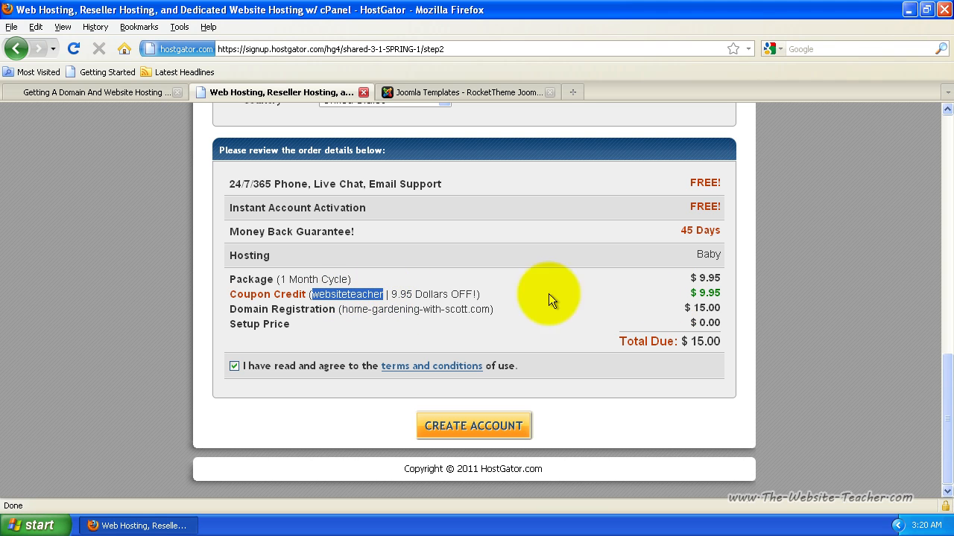
mouse_move(580, 301)
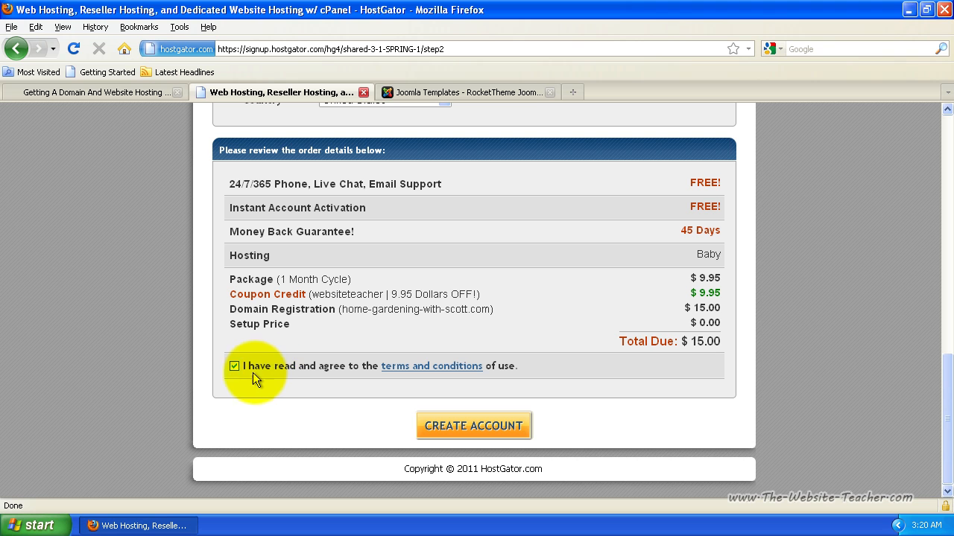
left_click(473, 425)
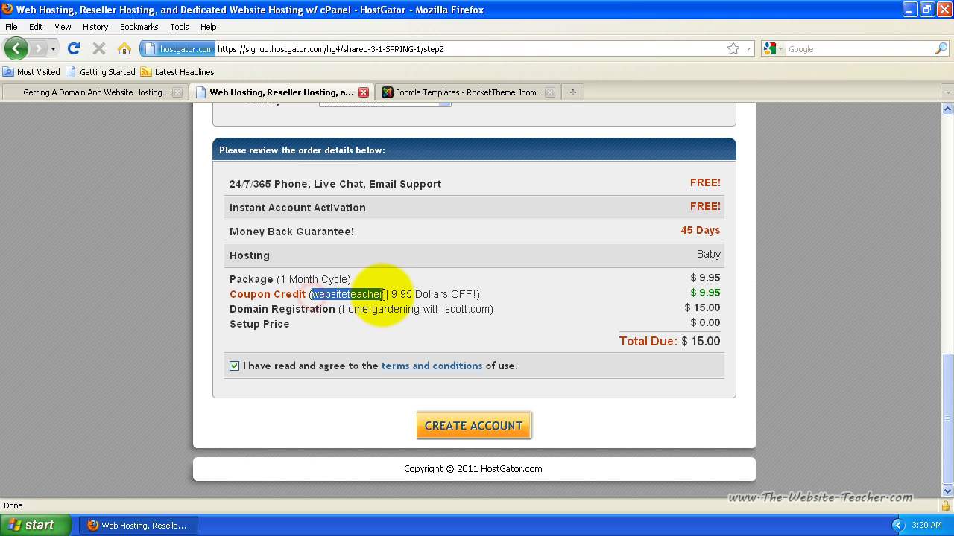
left_click(473, 426)
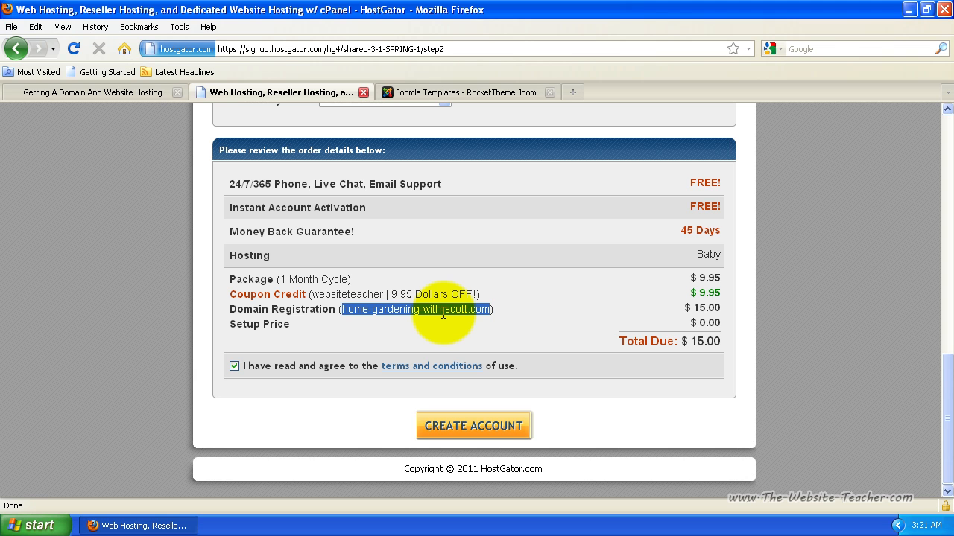
mouse_move(494, 386)
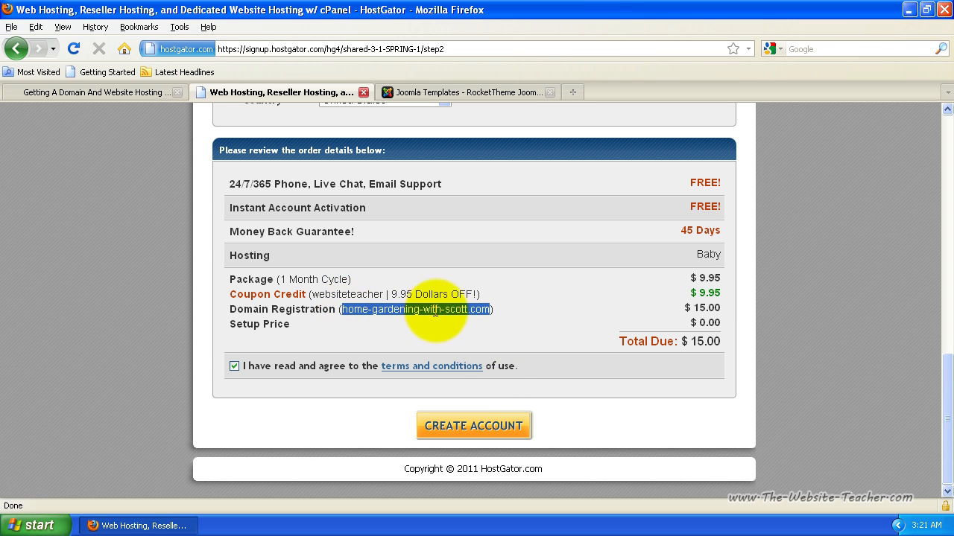
mouse_move(590, 102)
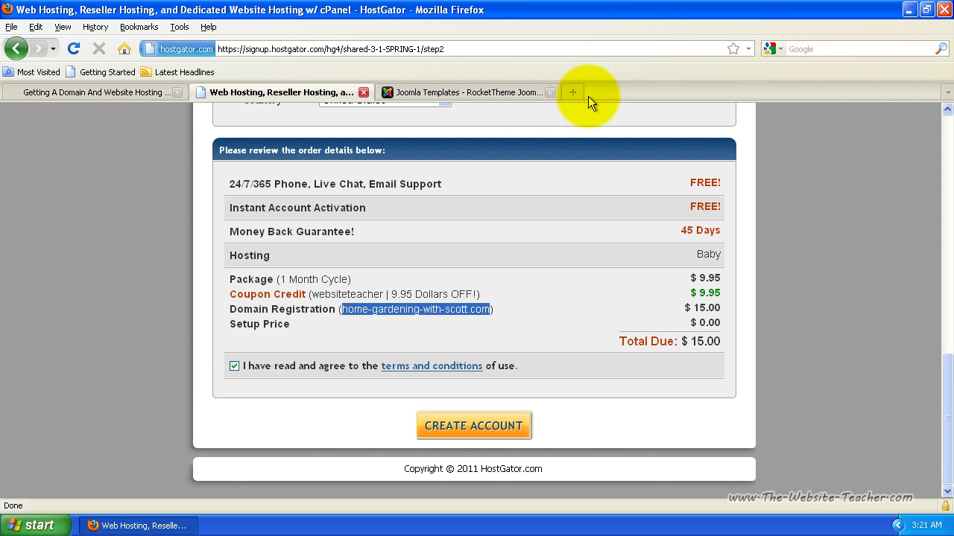
mouse_move(573, 92)
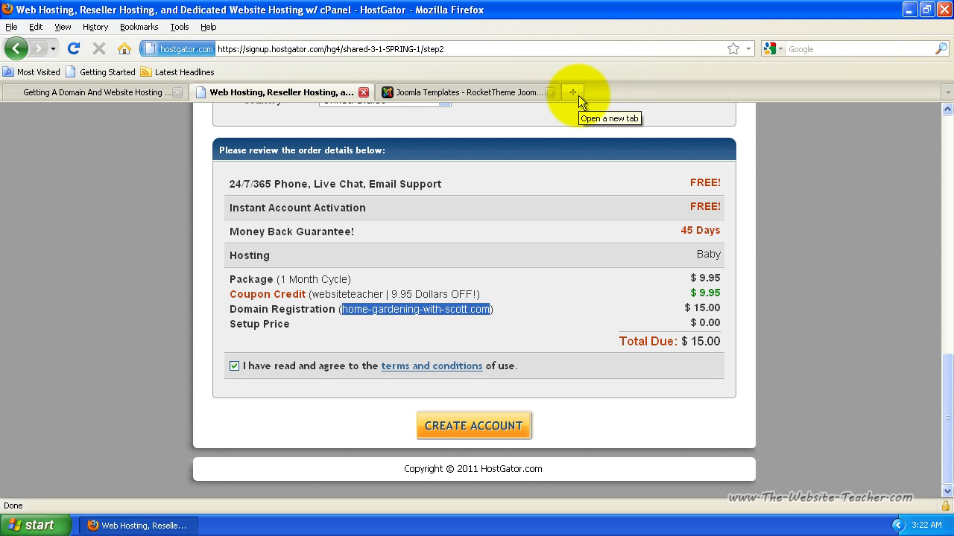
mouse_move(806, 356)
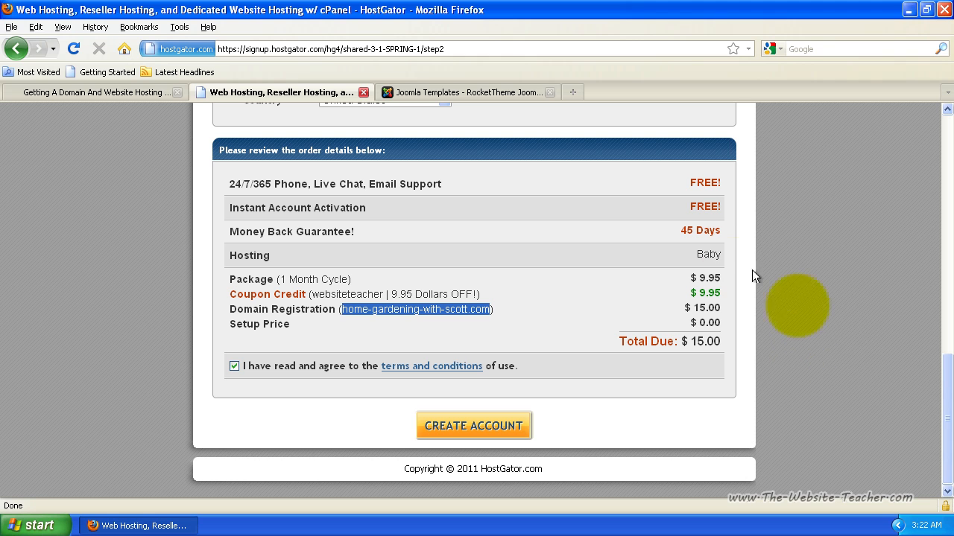
mouse_move(734, 343)
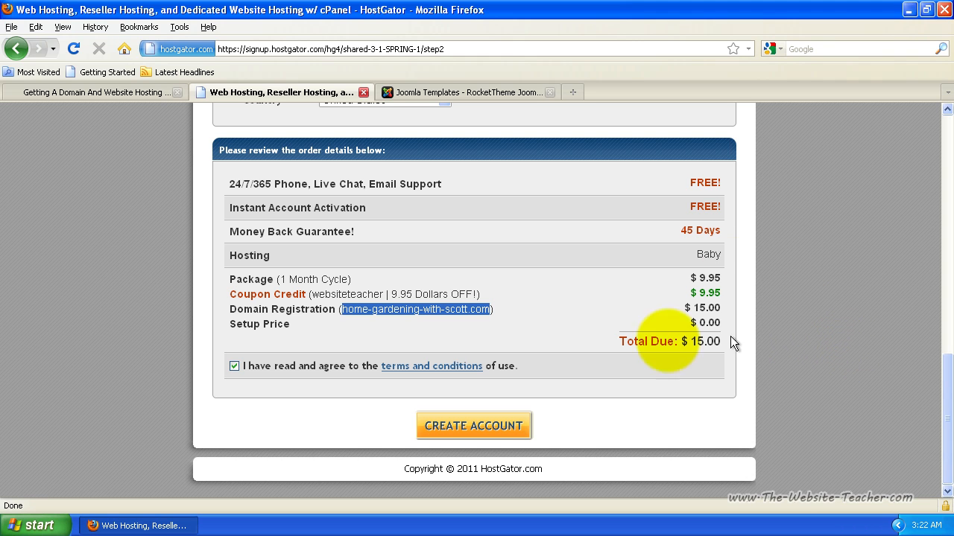
mouse_move(757, 422)
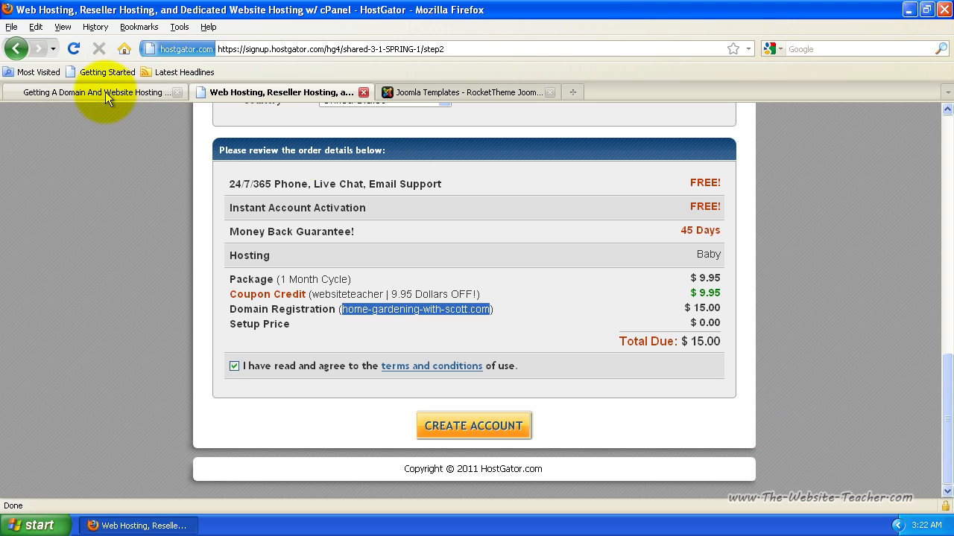
Step: Switch to the first tab and open 'Your Guide To CPanel' from the site menu
left_click(89, 92)
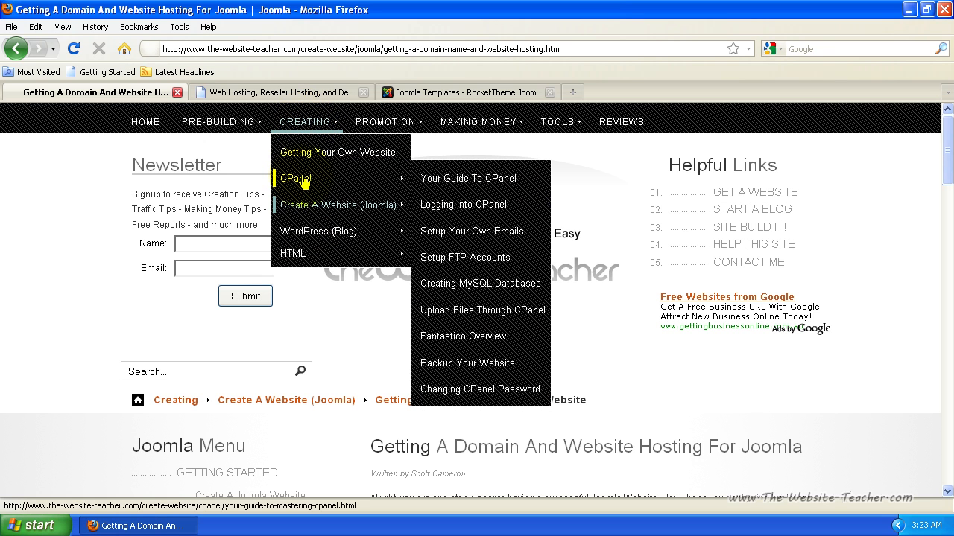
mouse_move(468, 178)
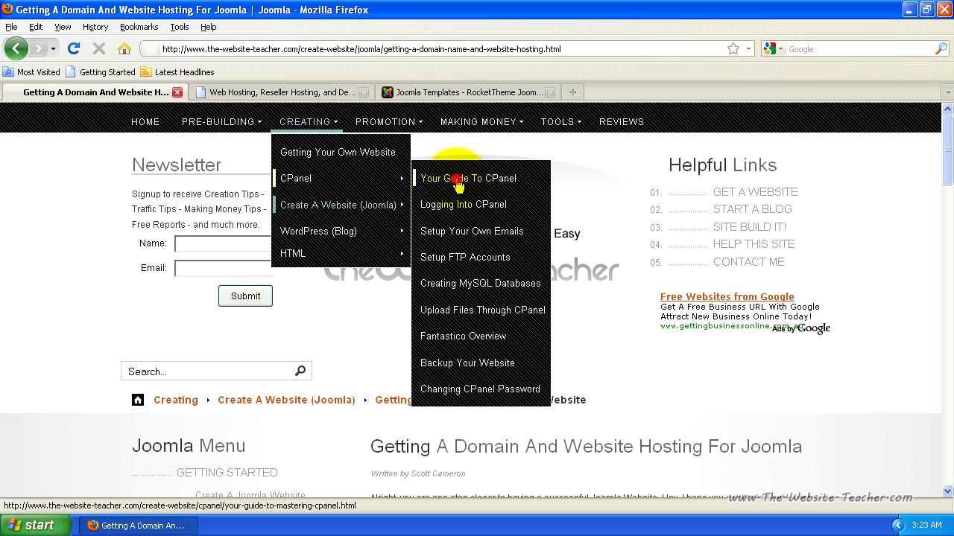
left_click(468, 178)
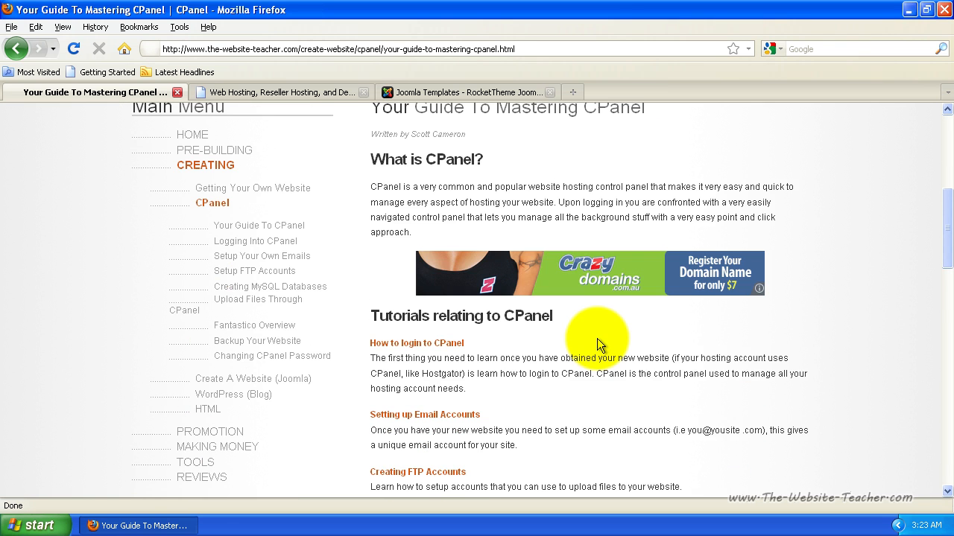
Step: Skim the CPanel tutorial list, then go back to the Joomla domain and hosting article
scroll("down", 3)
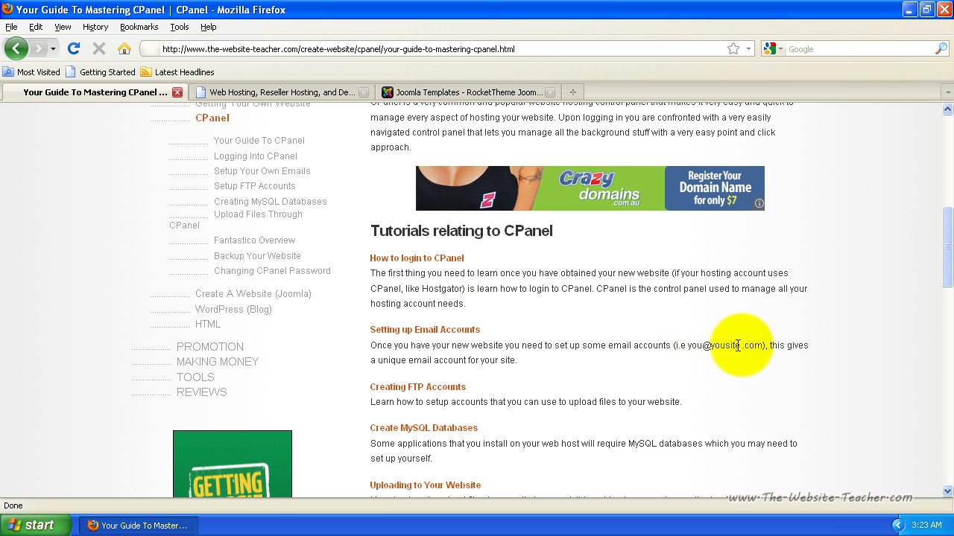
mouse_move(662, 331)
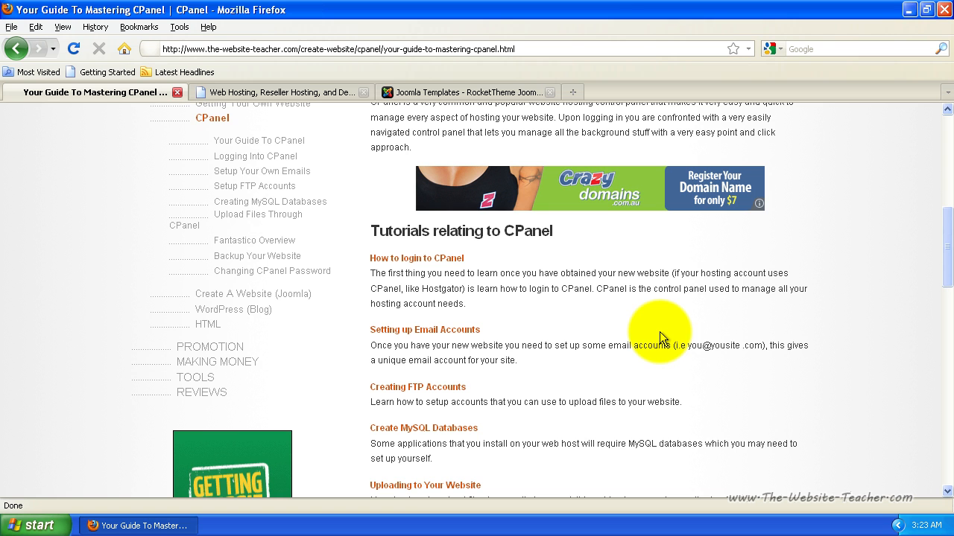
left_click(15, 47)
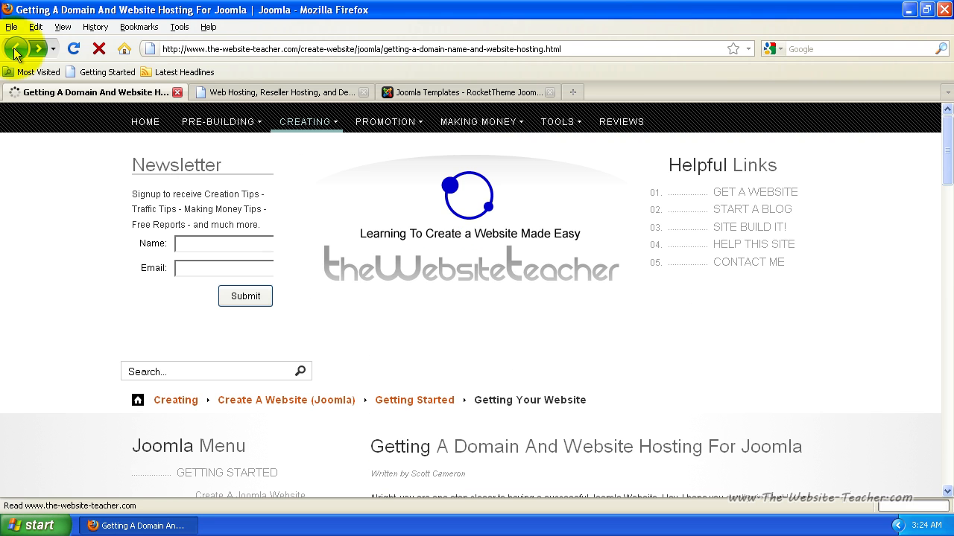
scroll("down", 3)
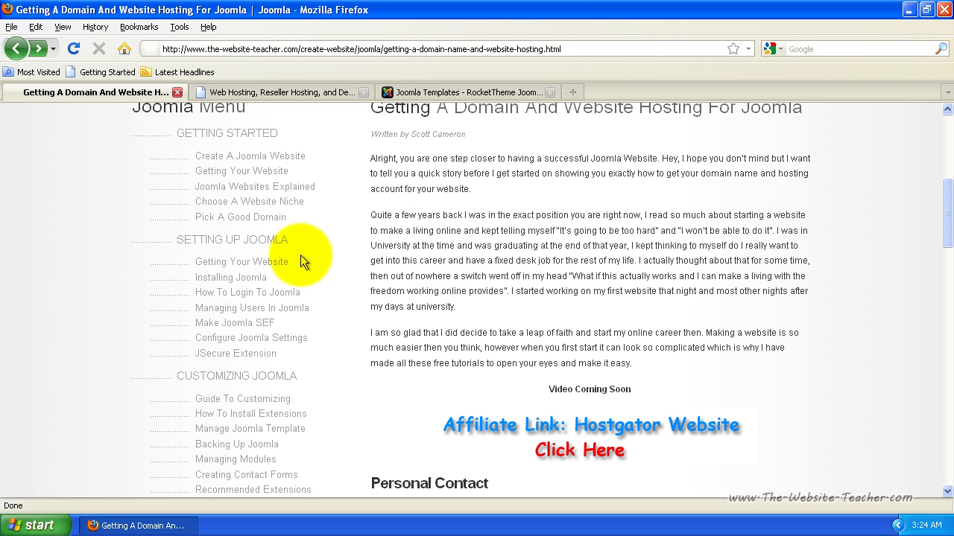
mouse_move(239, 239)
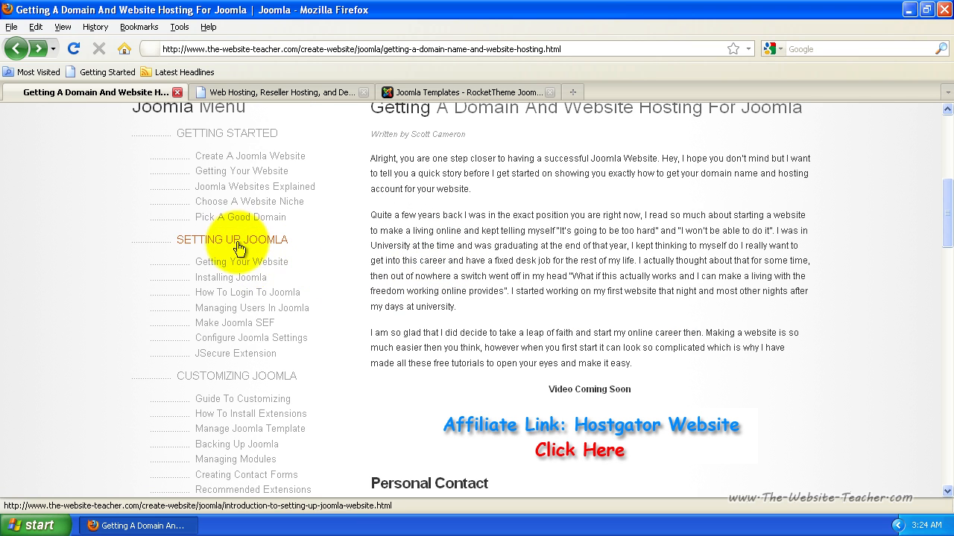
mouse_move(220, 284)
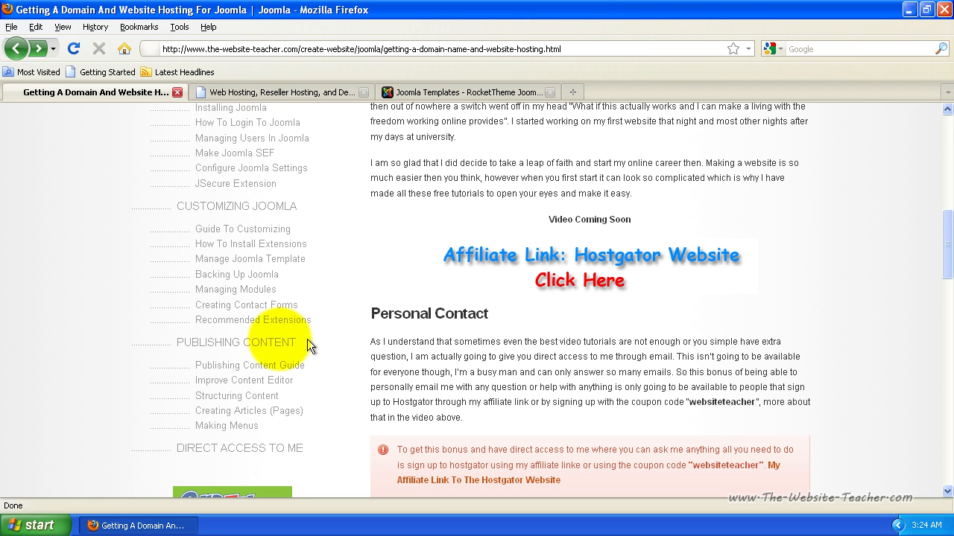
mouse_move(233, 396)
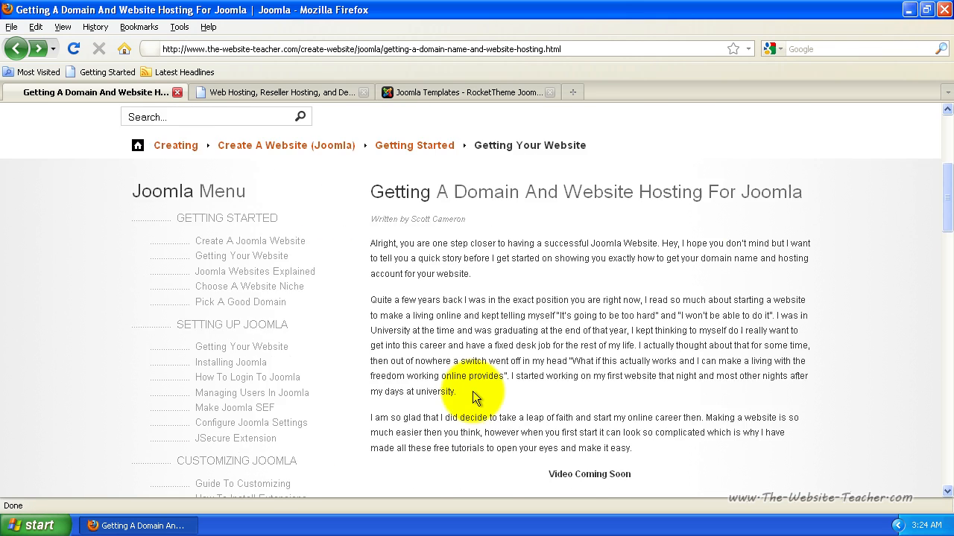
scroll("down", 3)
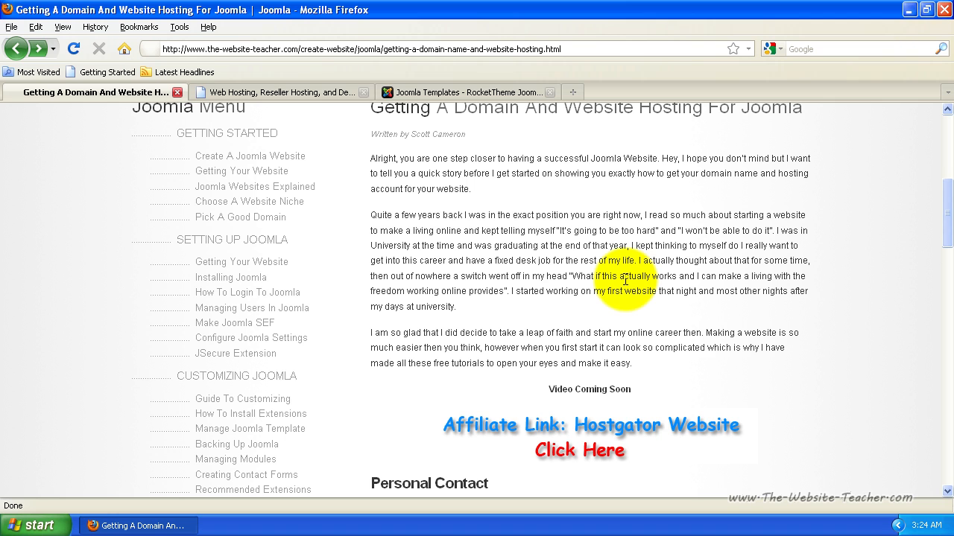
mouse_move(626, 264)
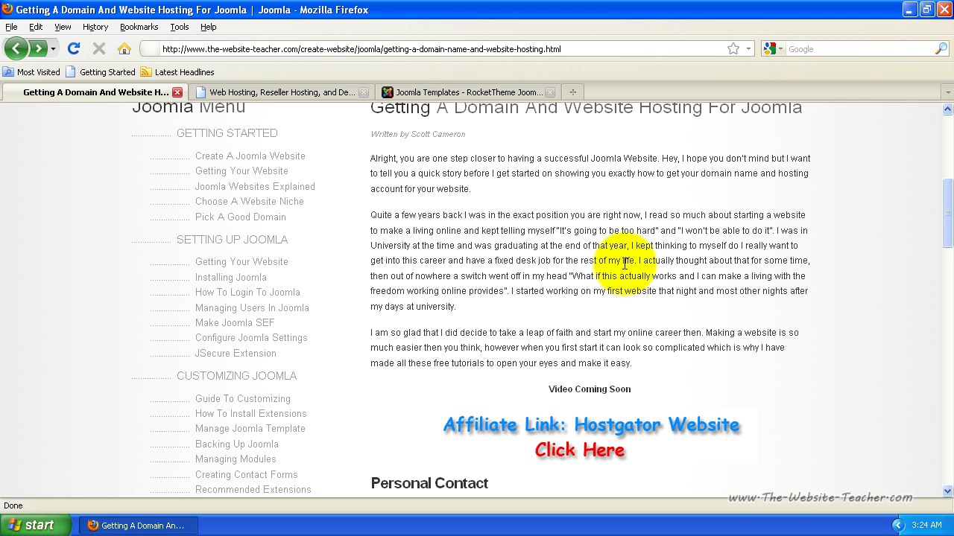
scroll("down", 3)
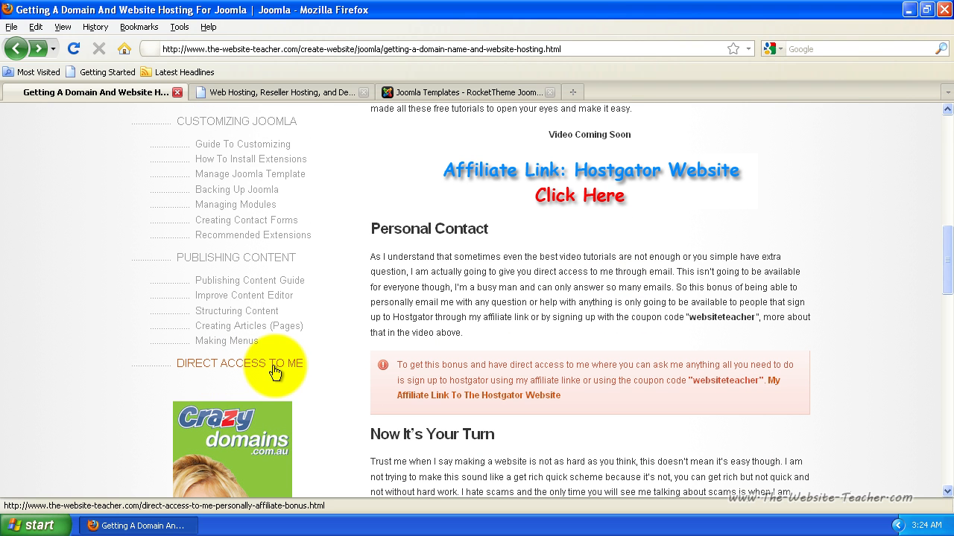
mouse_move(276, 373)
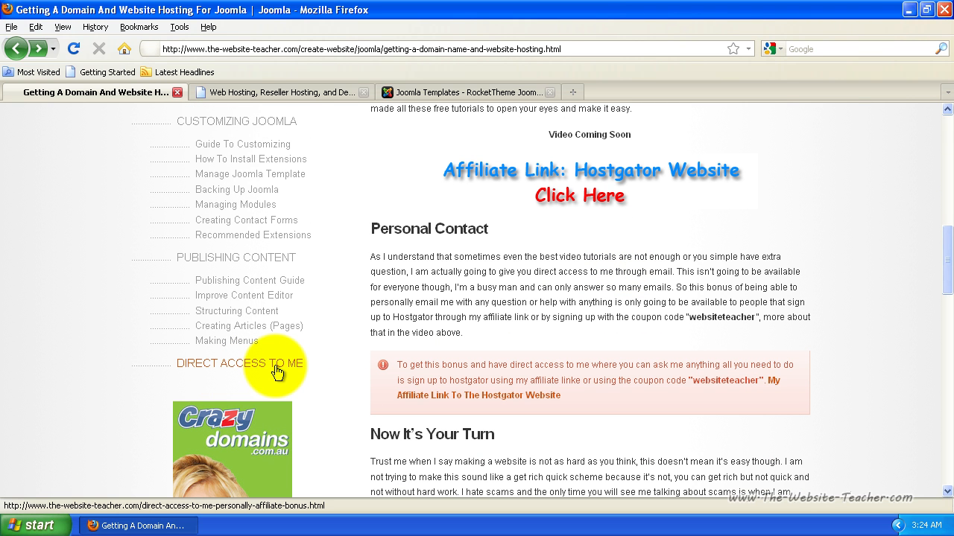